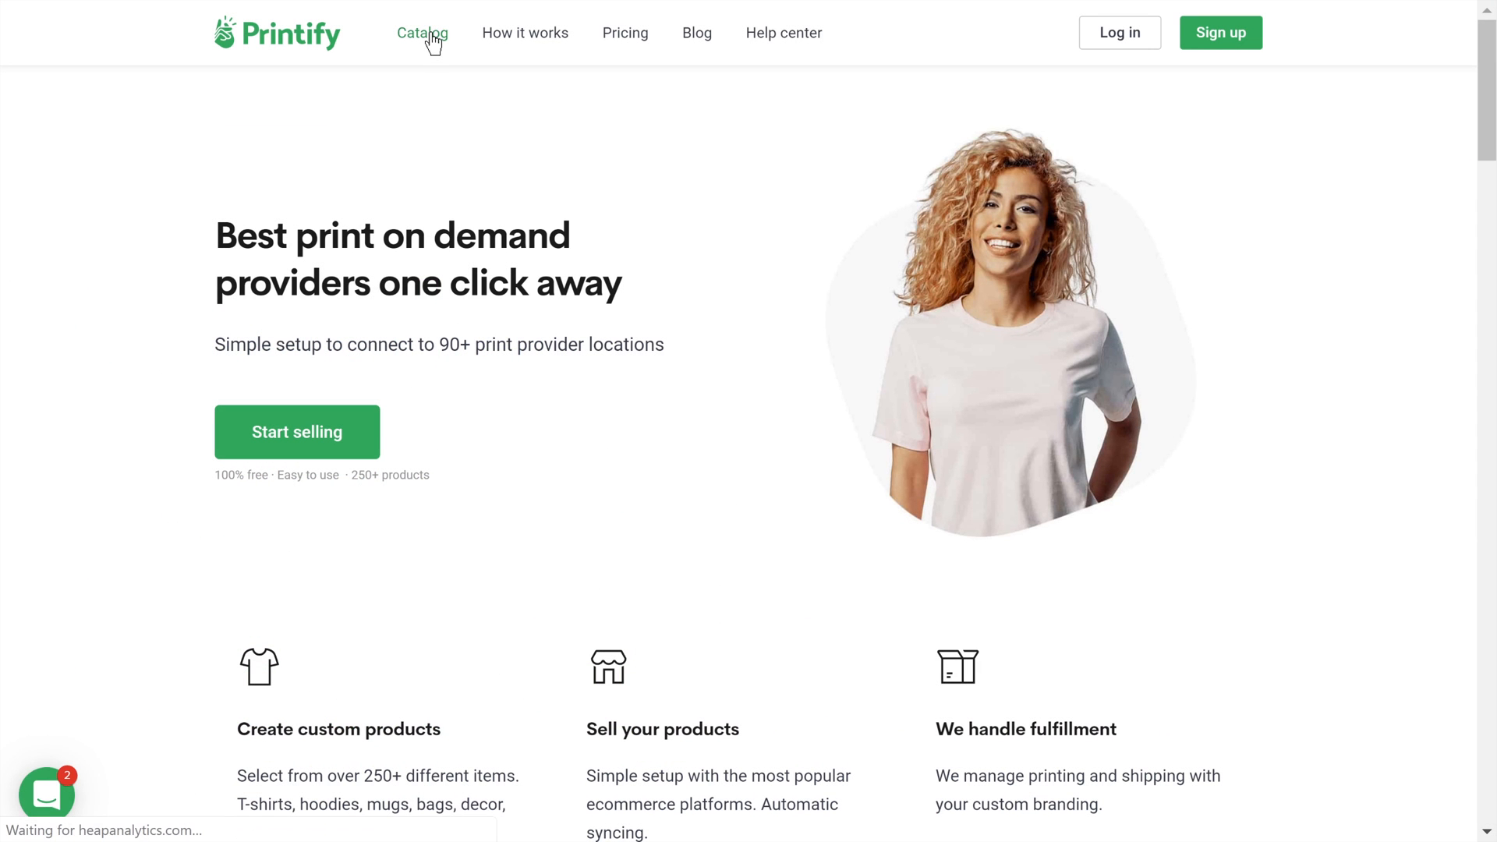
Browse the catalog categories and land on the Men's Clothing T-shirts listing.
left_click(423, 33)
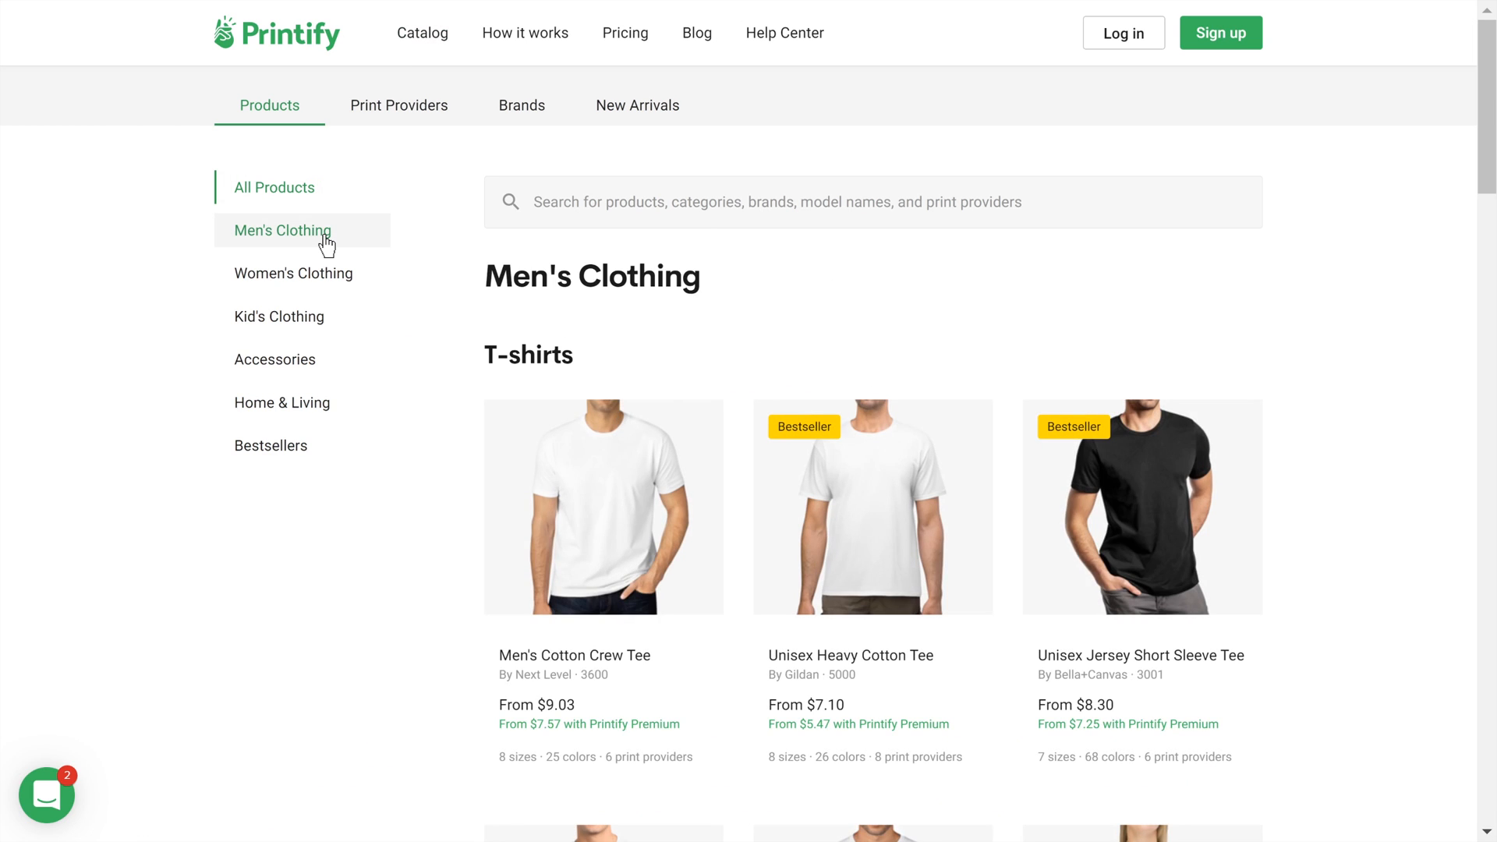
left_click(282, 312)
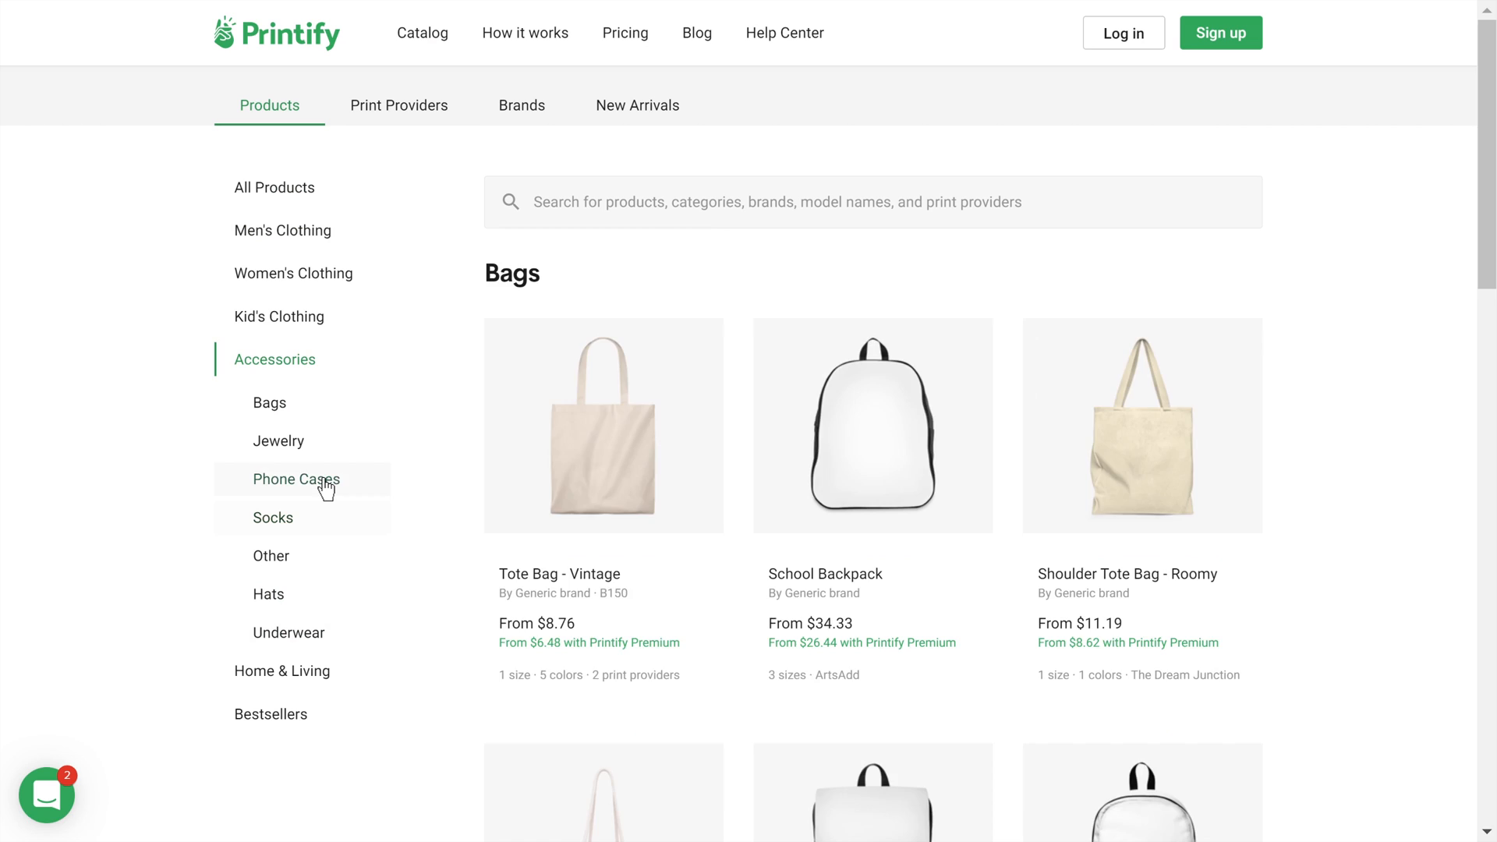
left_click(271, 518)
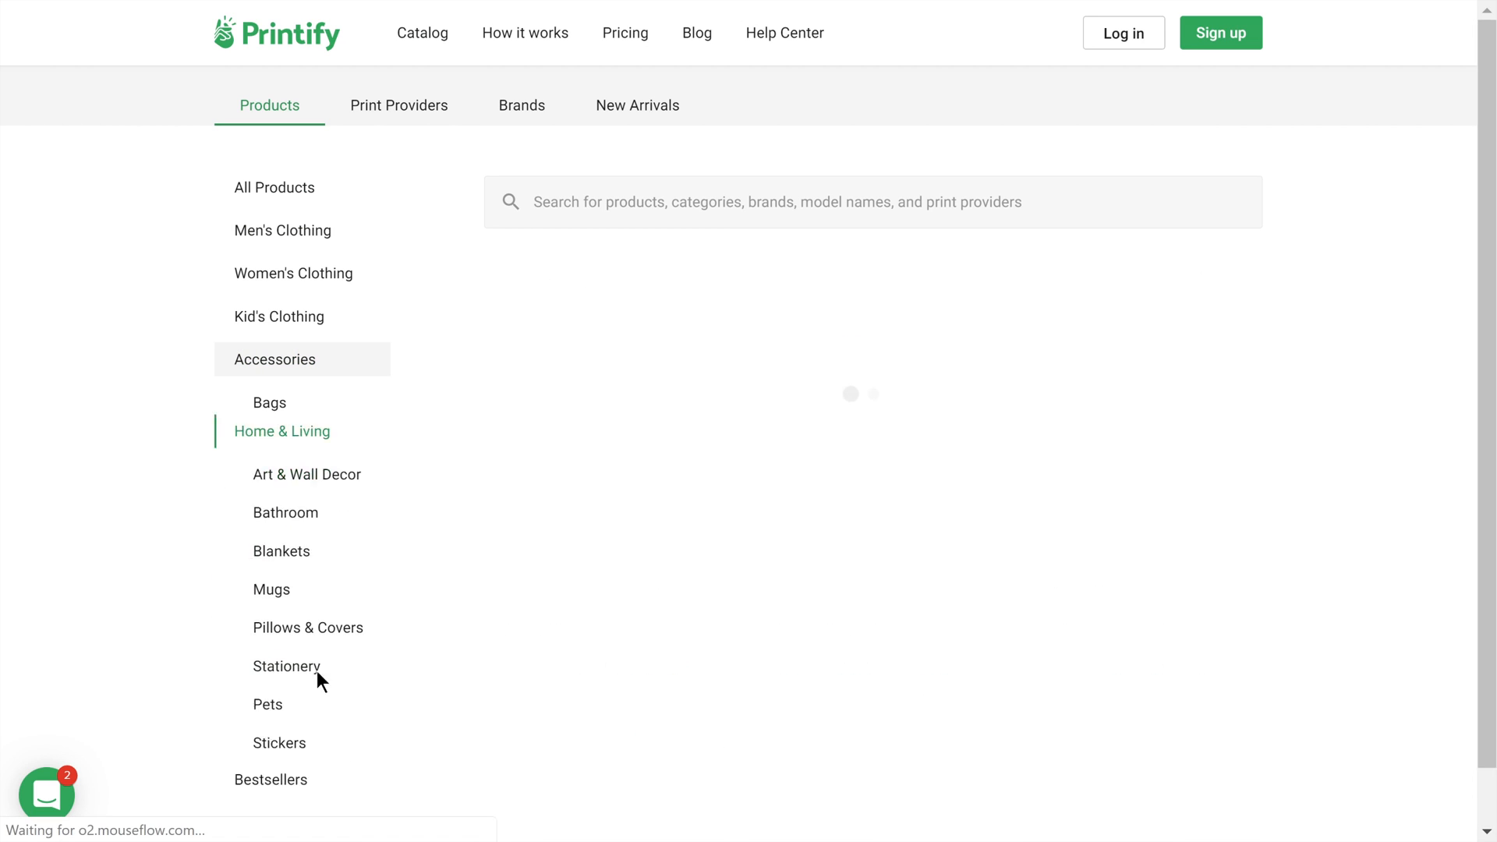
left_click(282, 231)
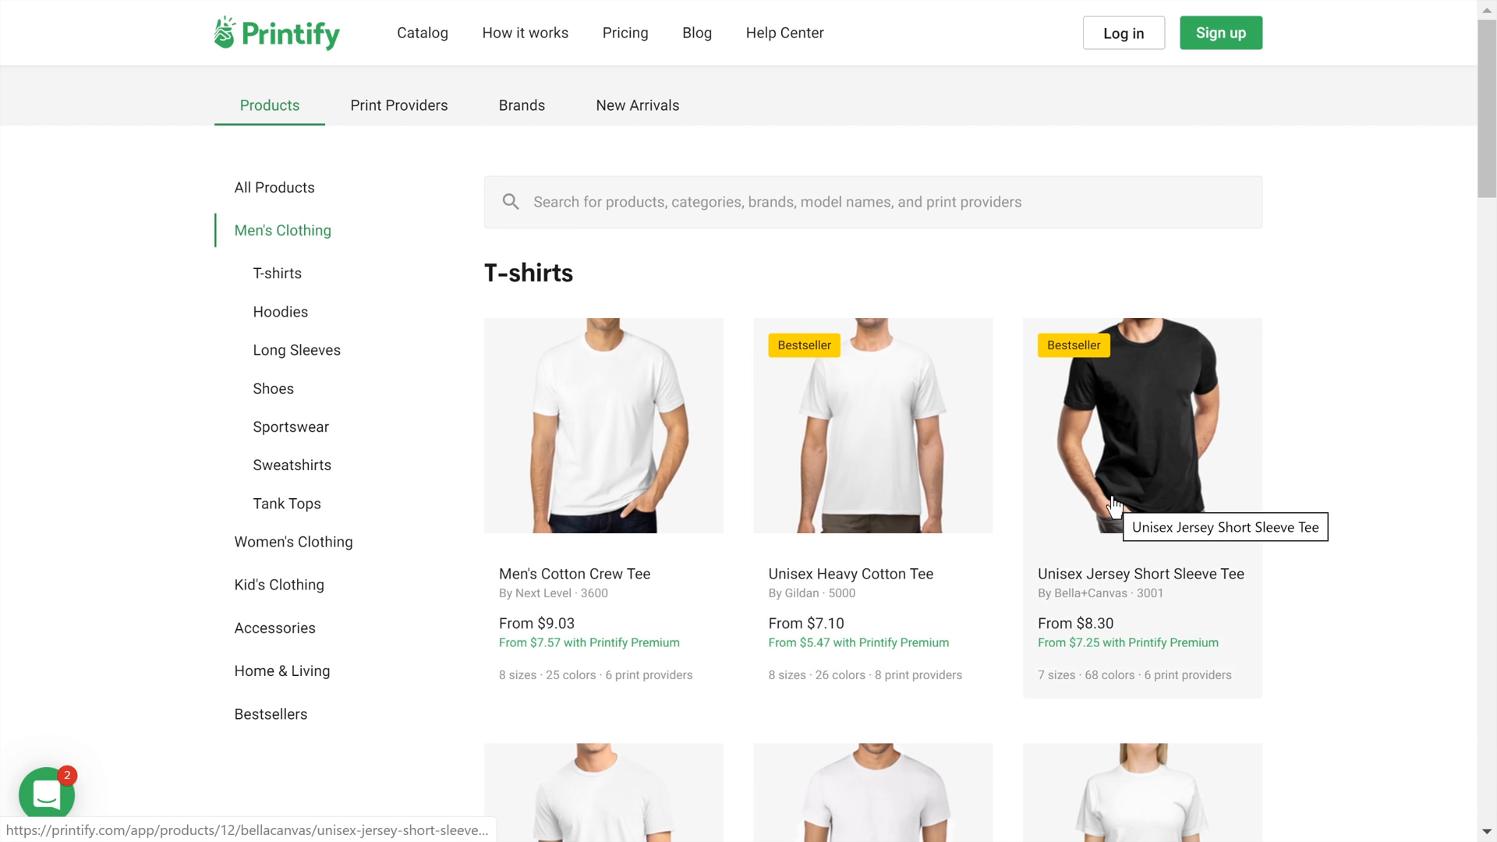
Open the Unisex Jersey Short Sleeve Tee and review its print providers down to DTG2Go.
left_click(1142, 424)
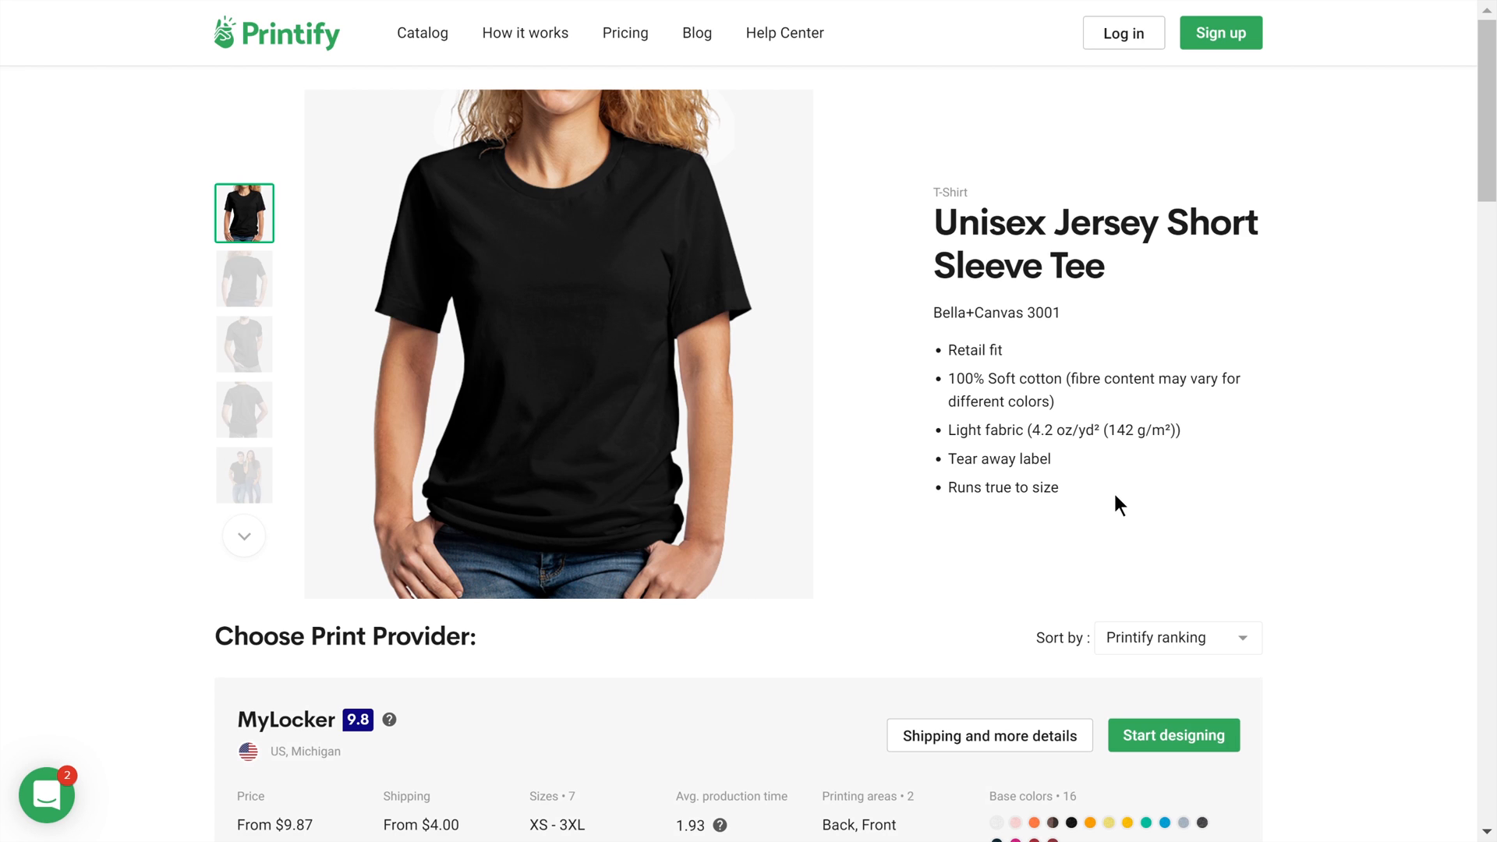
scroll("down", 3)
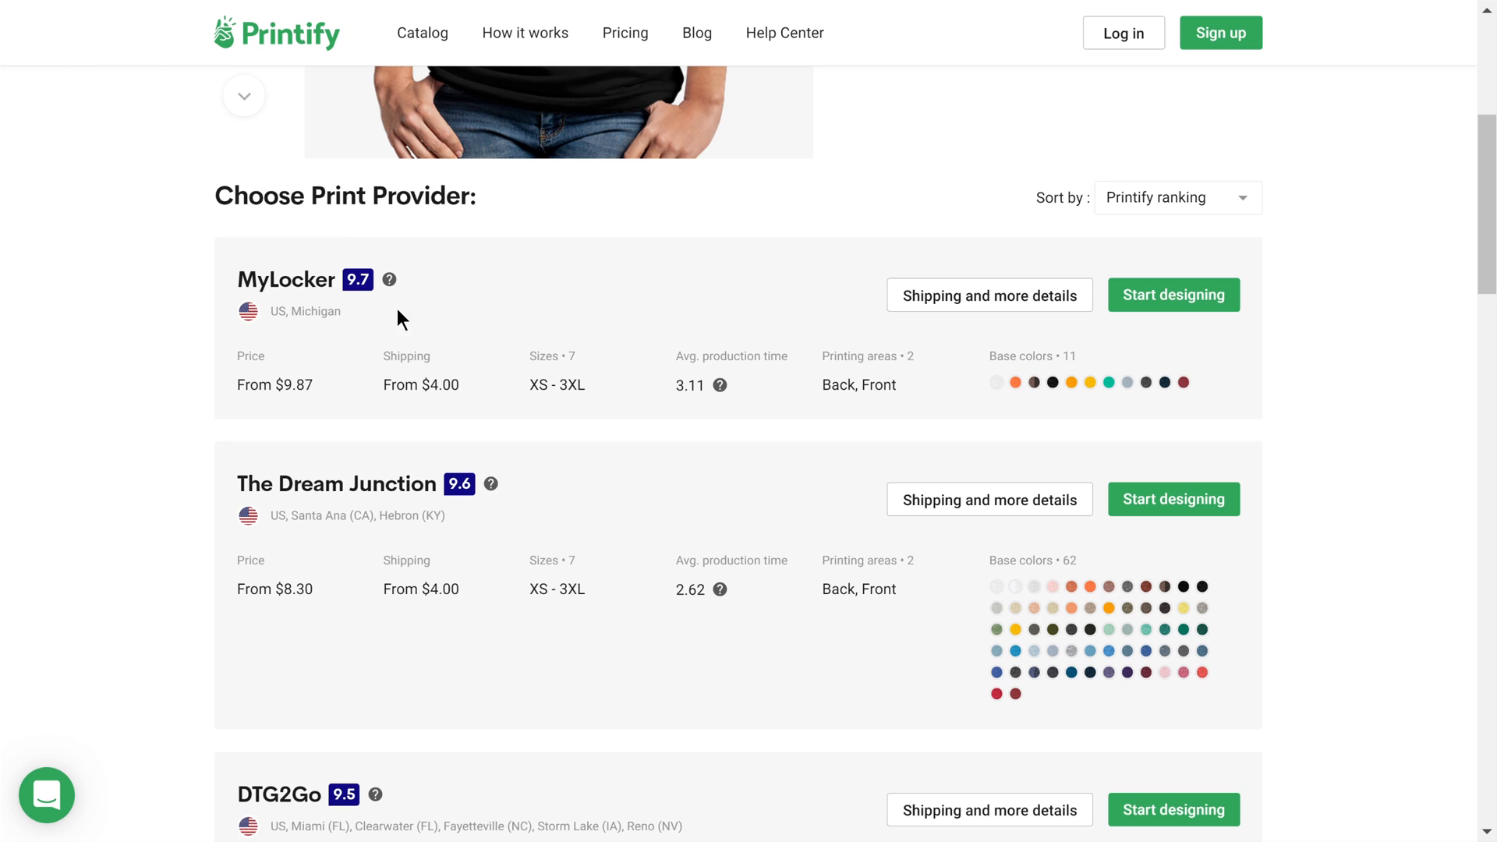
double_click(249, 355)
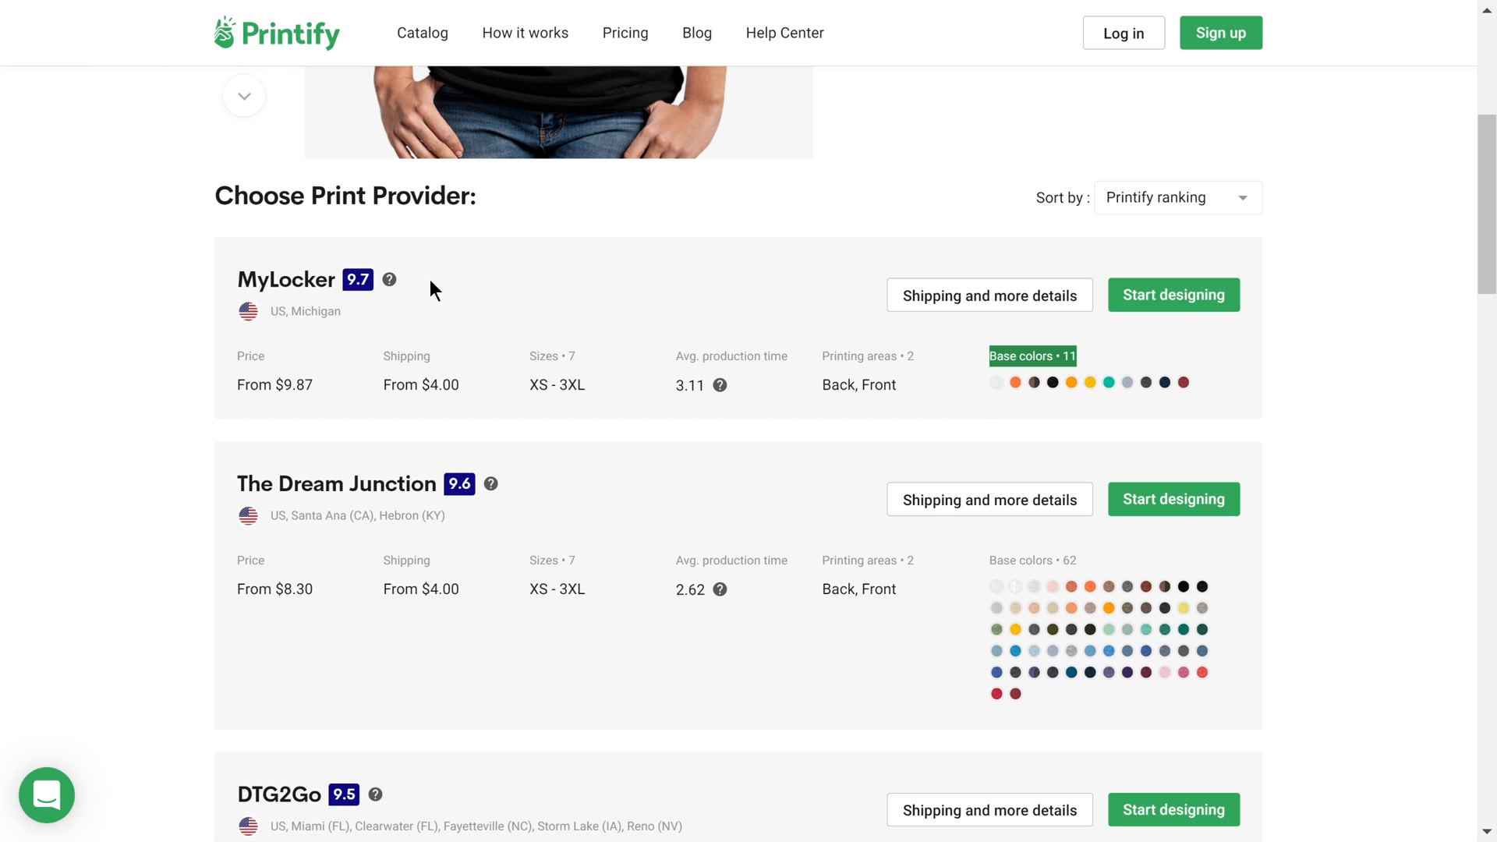
mouse_move(388, 279)
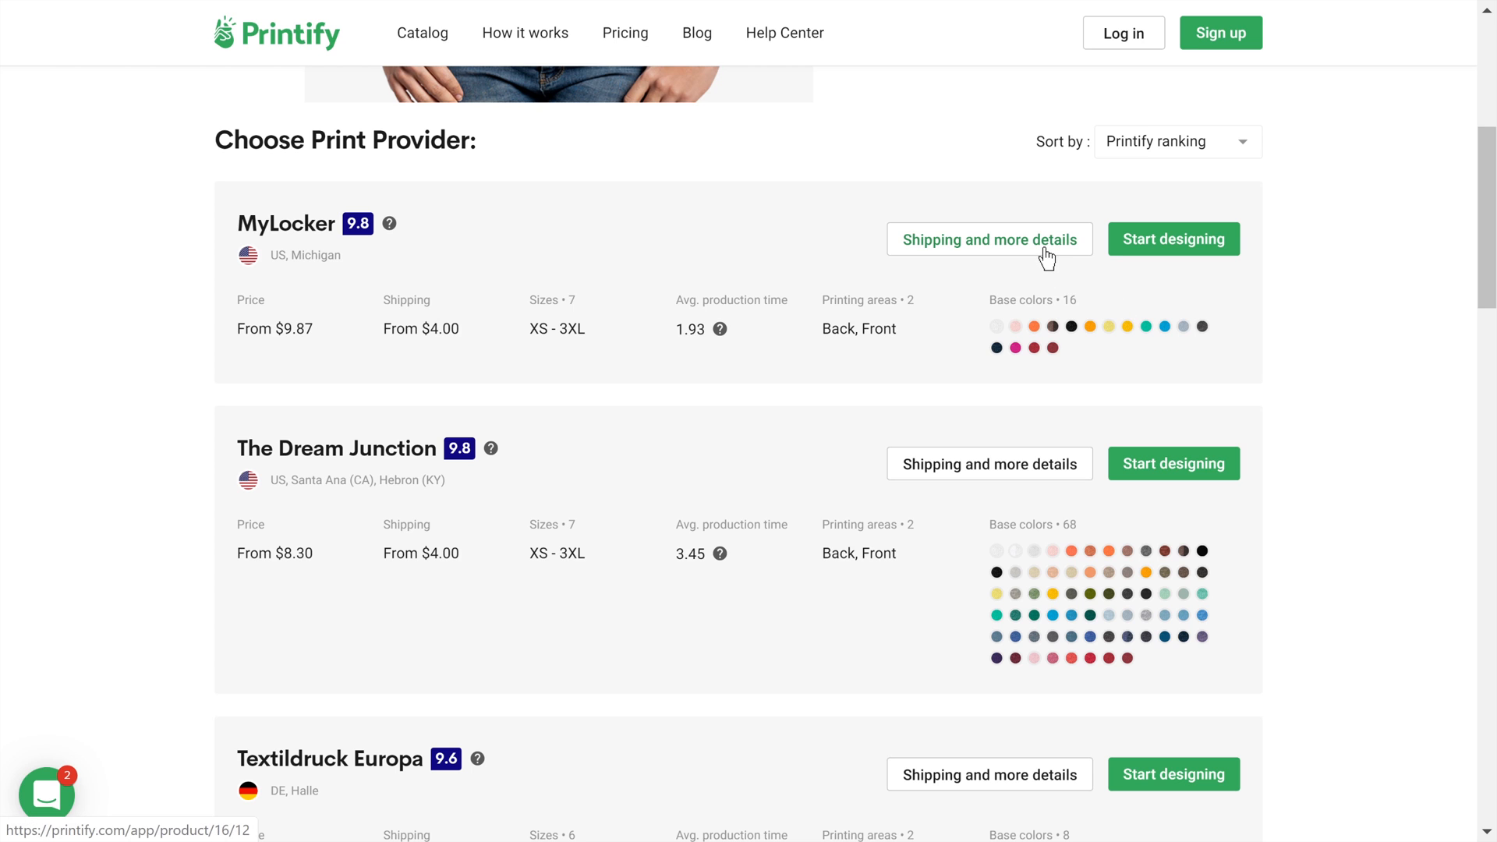
left_click(989, 239)
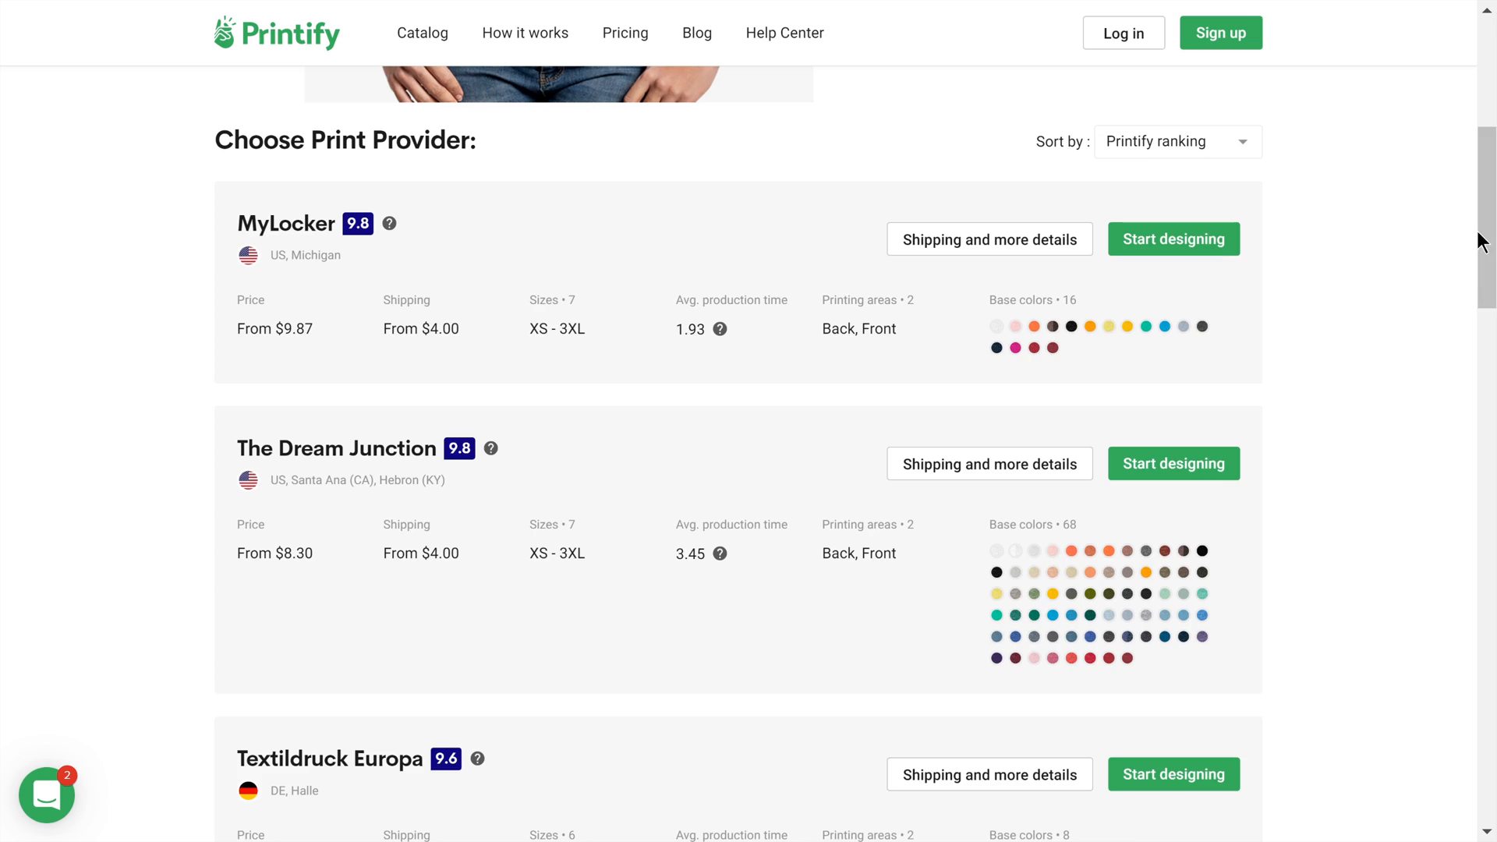
scroll("down", 3)
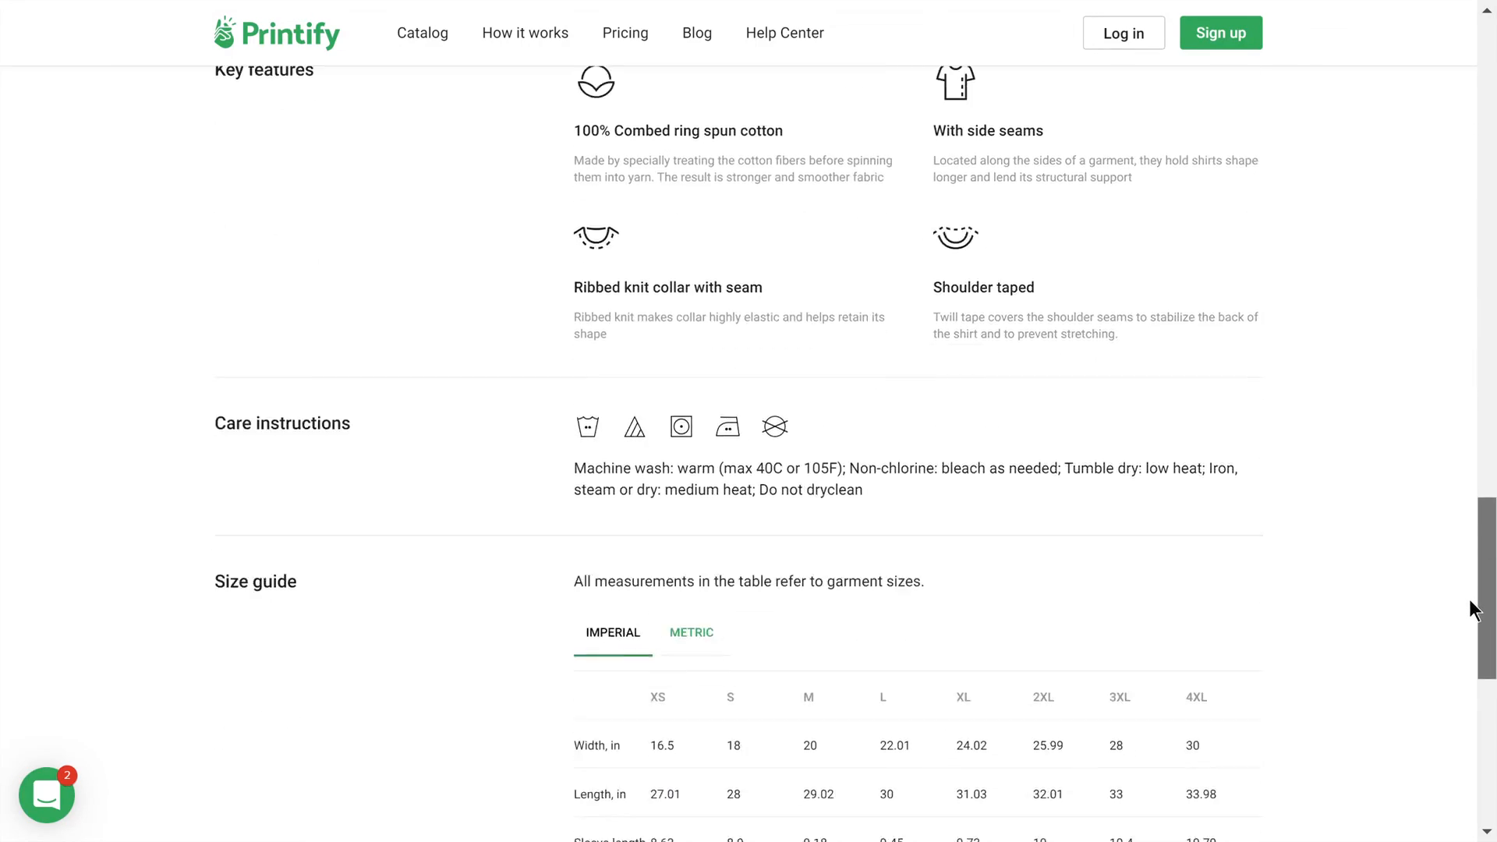
scroll("down", 3)
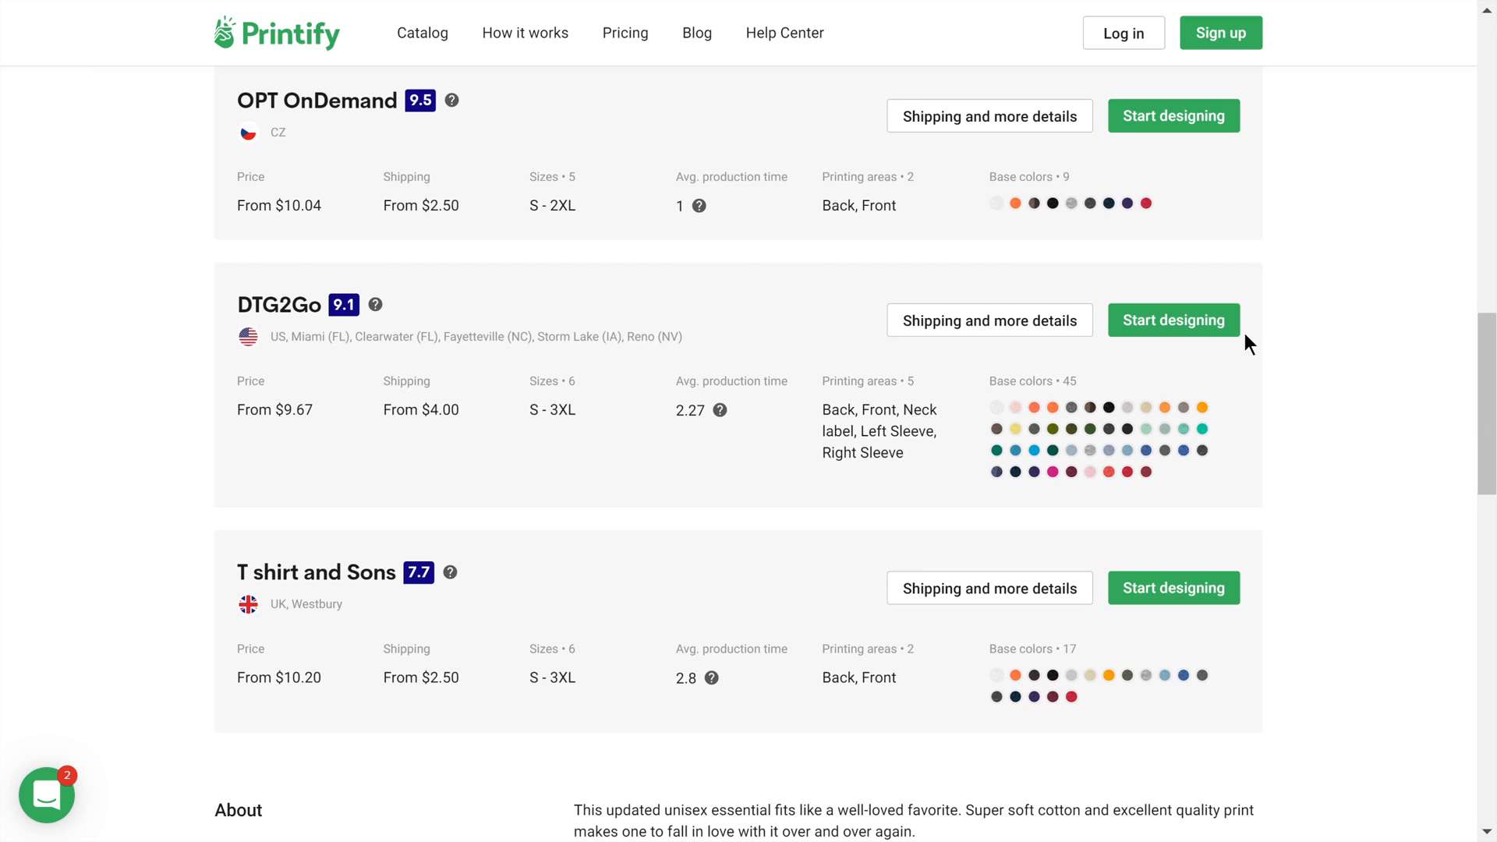
Design the DTG2Go tee front with the zebra pattern at rotation 0, aligned to the top.
left_click(1172, 320)
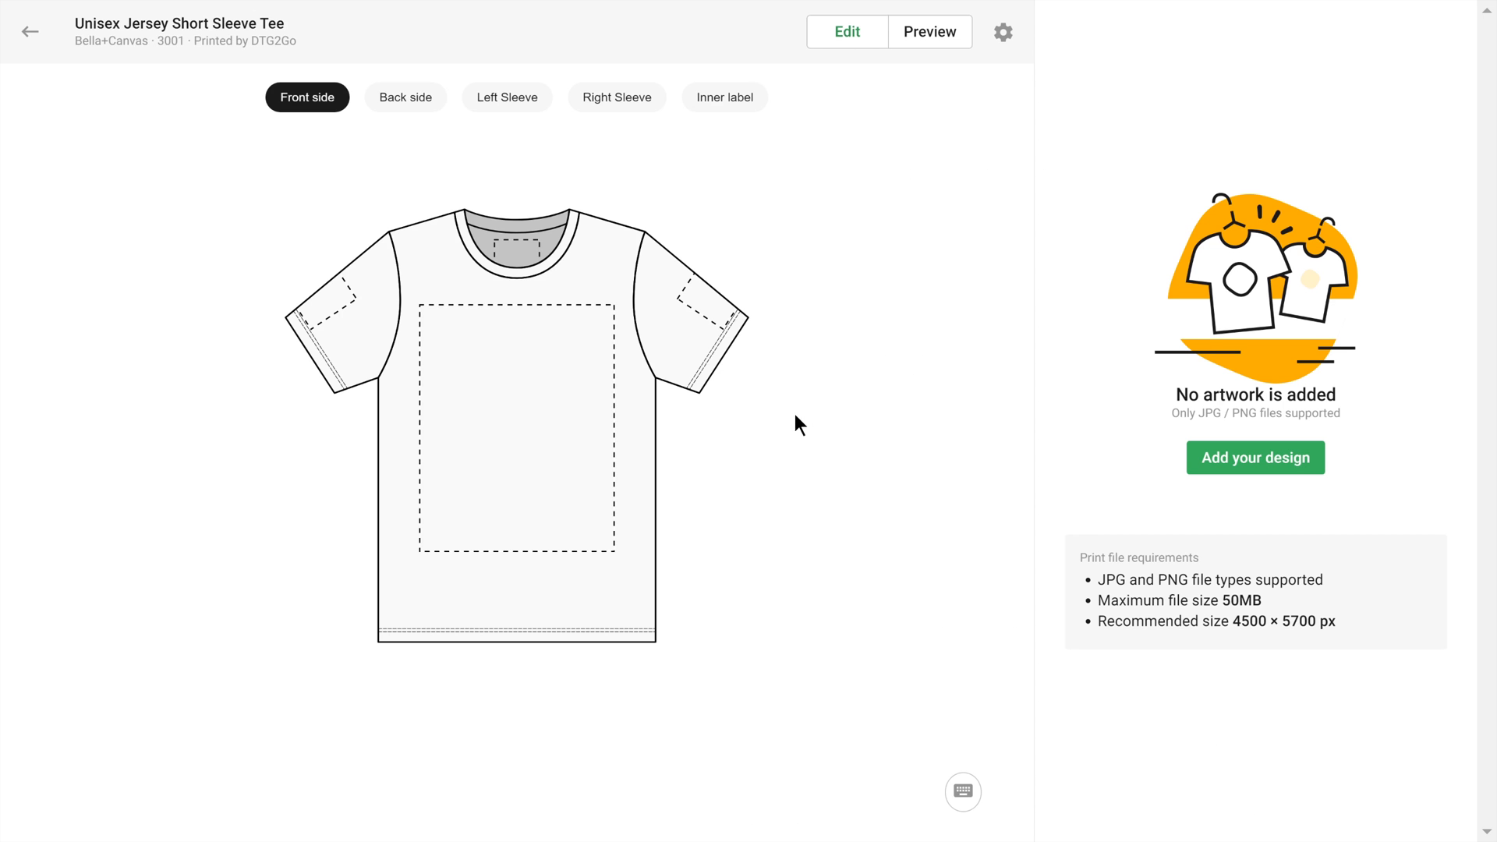
mouse_move(1253, 466)
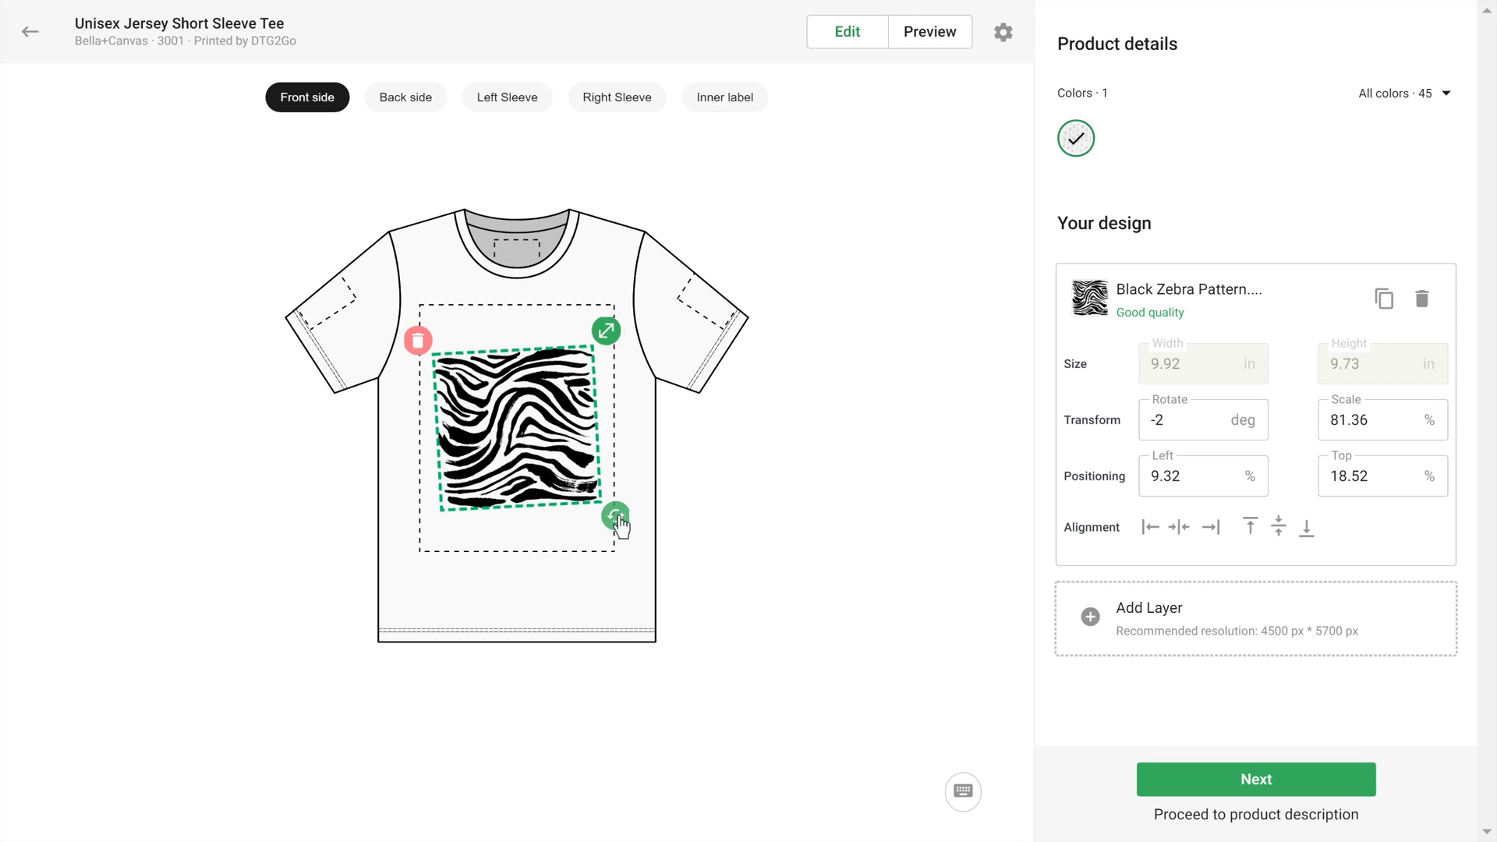
left_click_drag(619, 523, 631, 465)
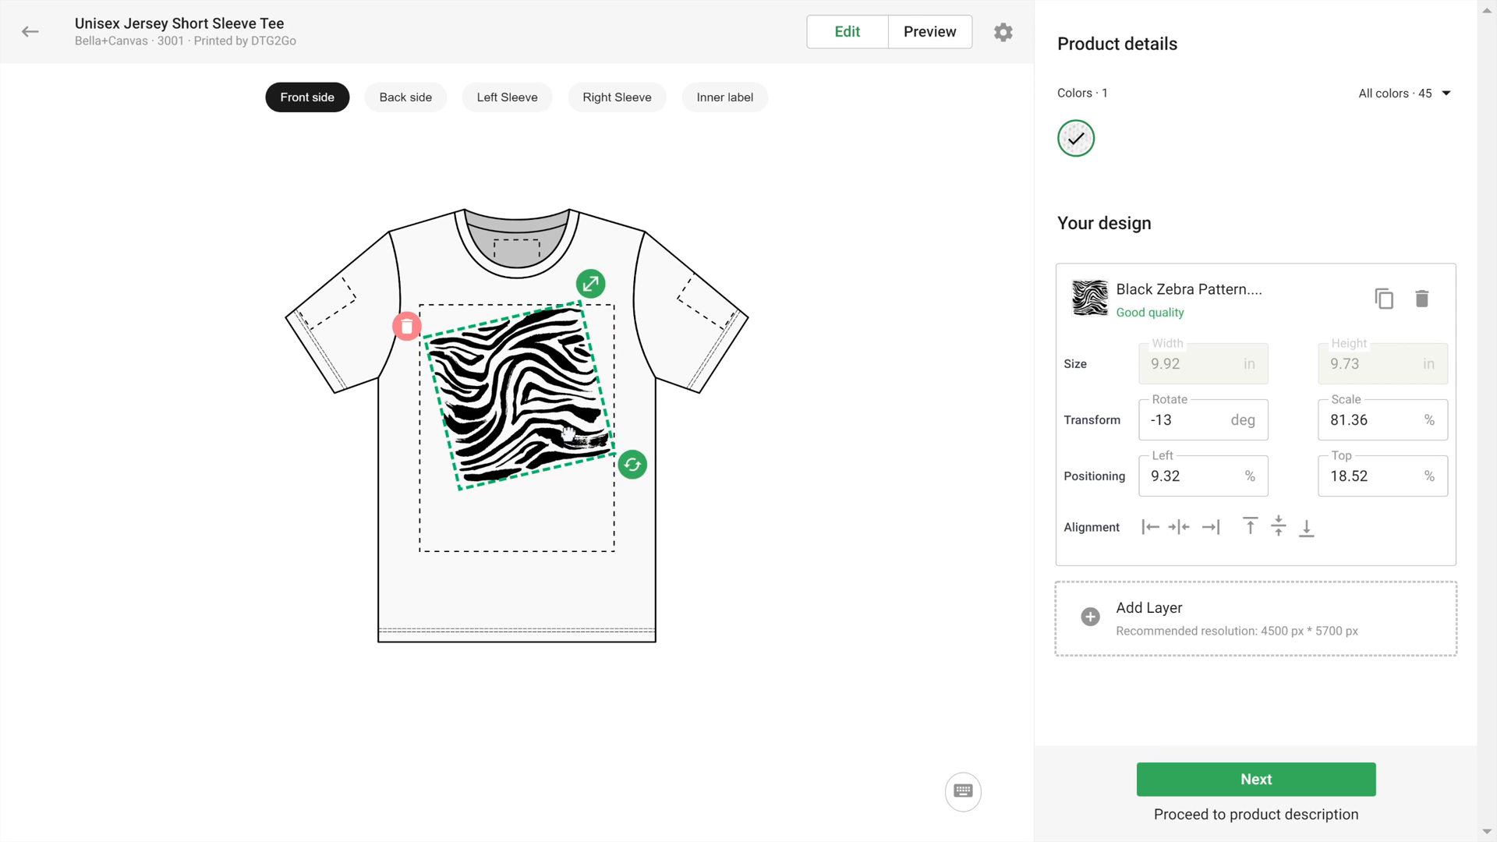
left_click(1197, 419)
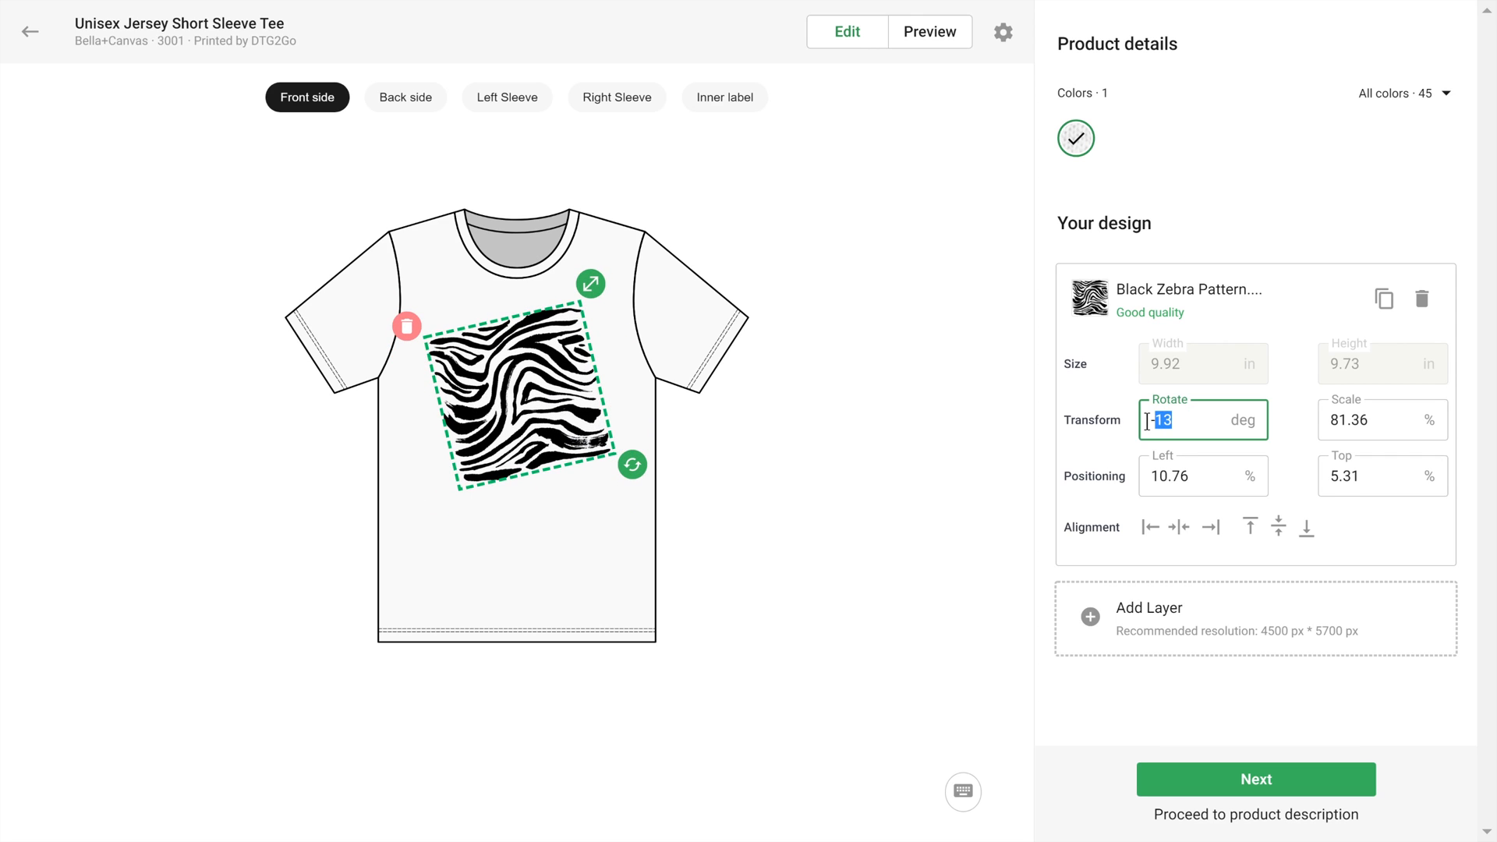
type("0")
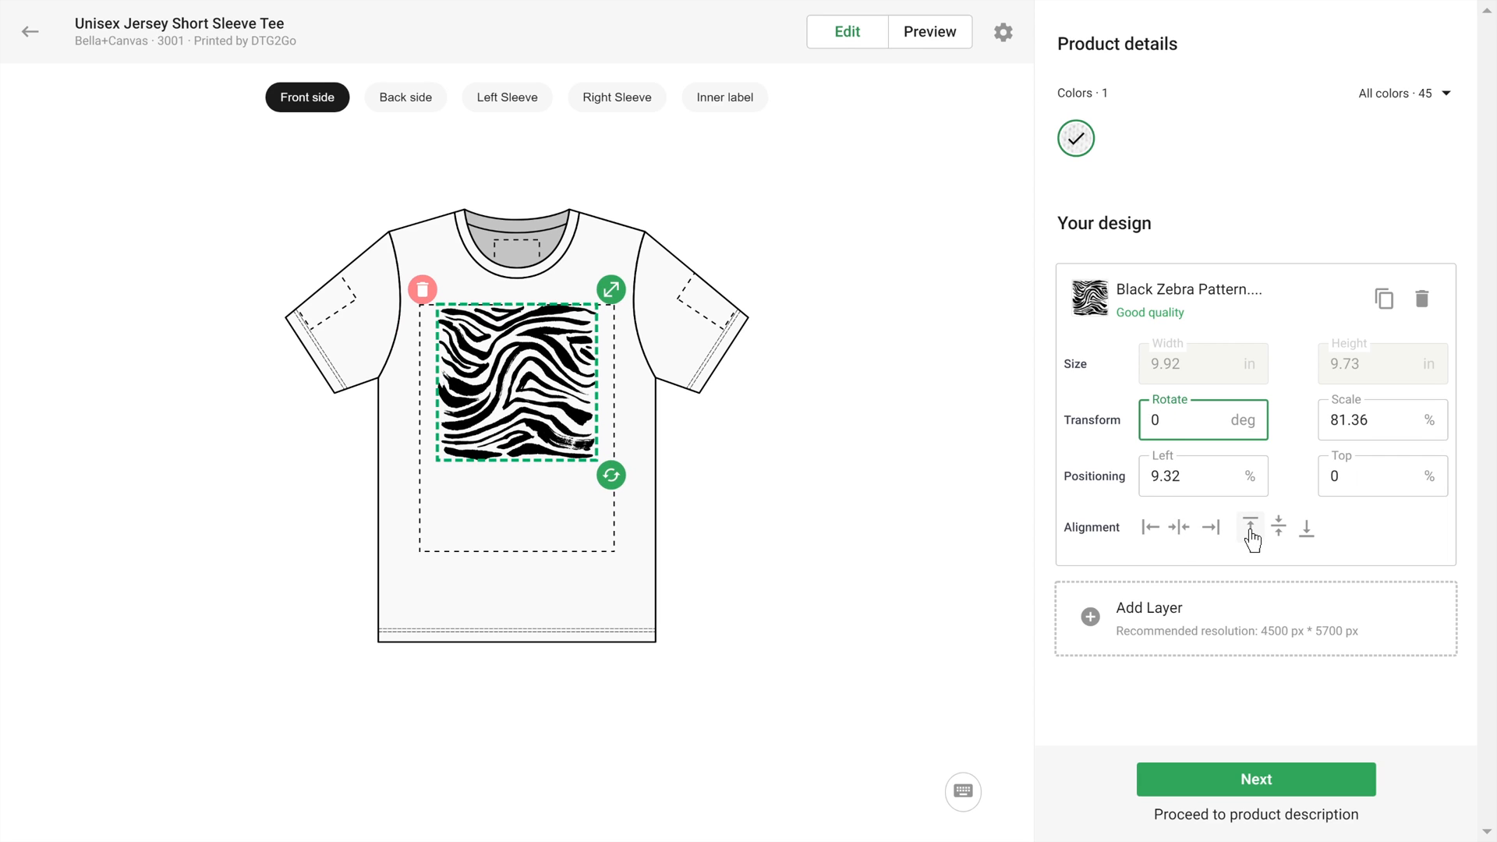
left_click(1198, 419)
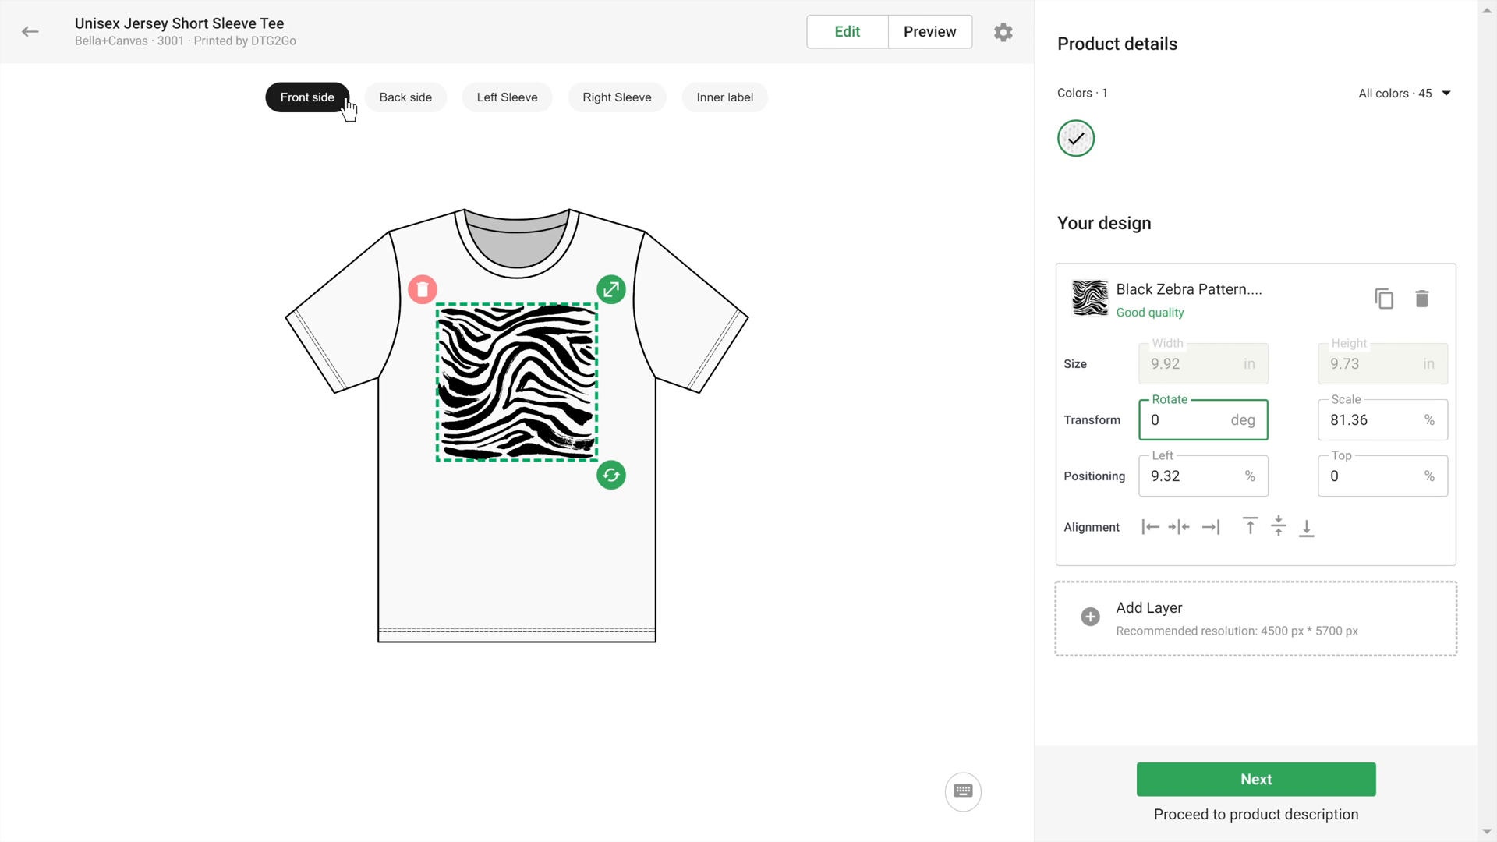
Check the back and left sleeve, then place Black Zebra Logo.png on the right sleeve.
left_click(406, 97)
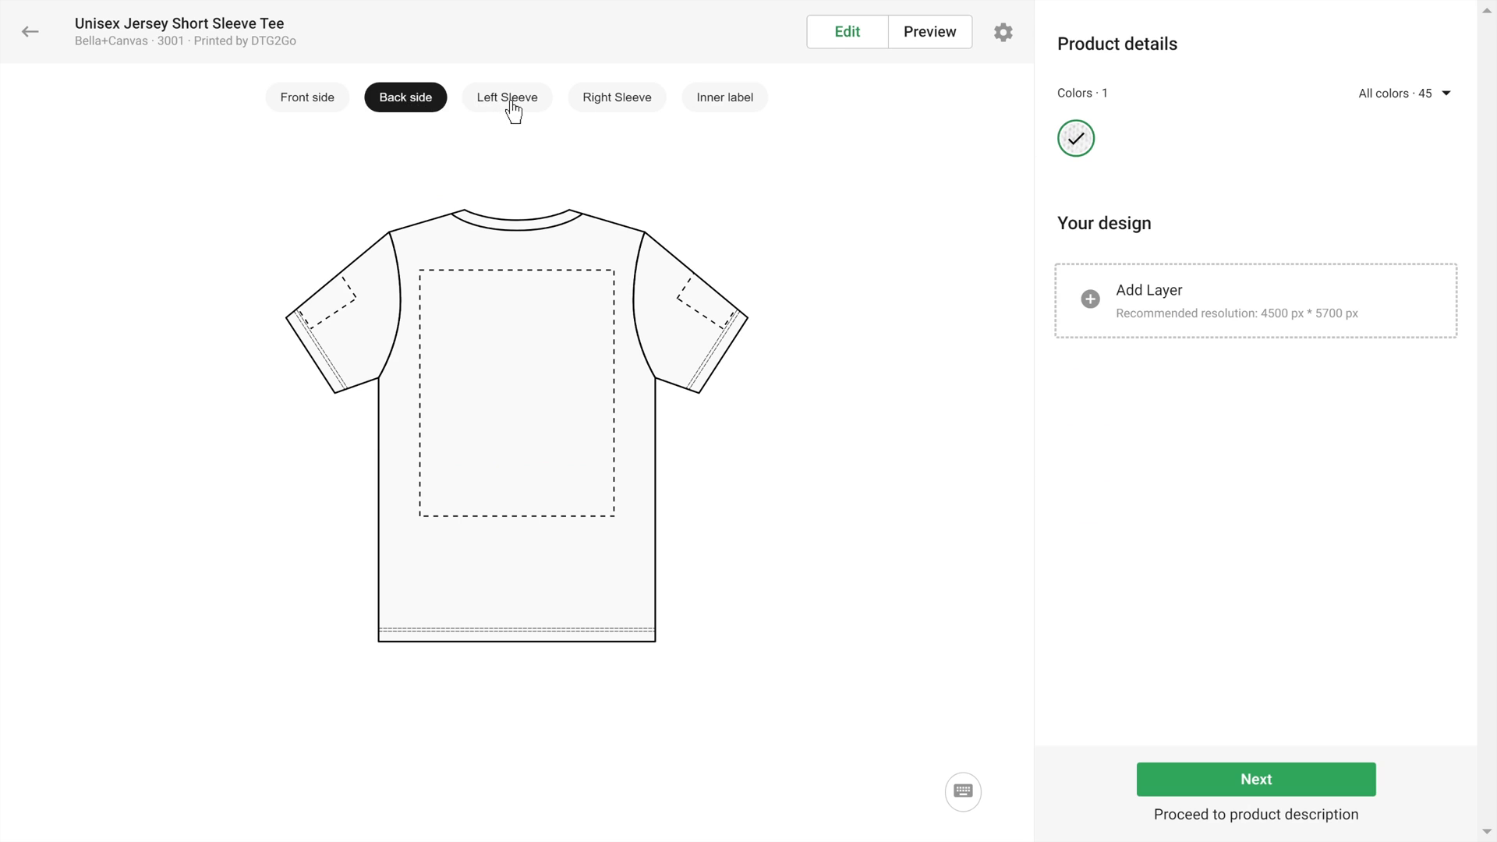
left_click(724, 97)
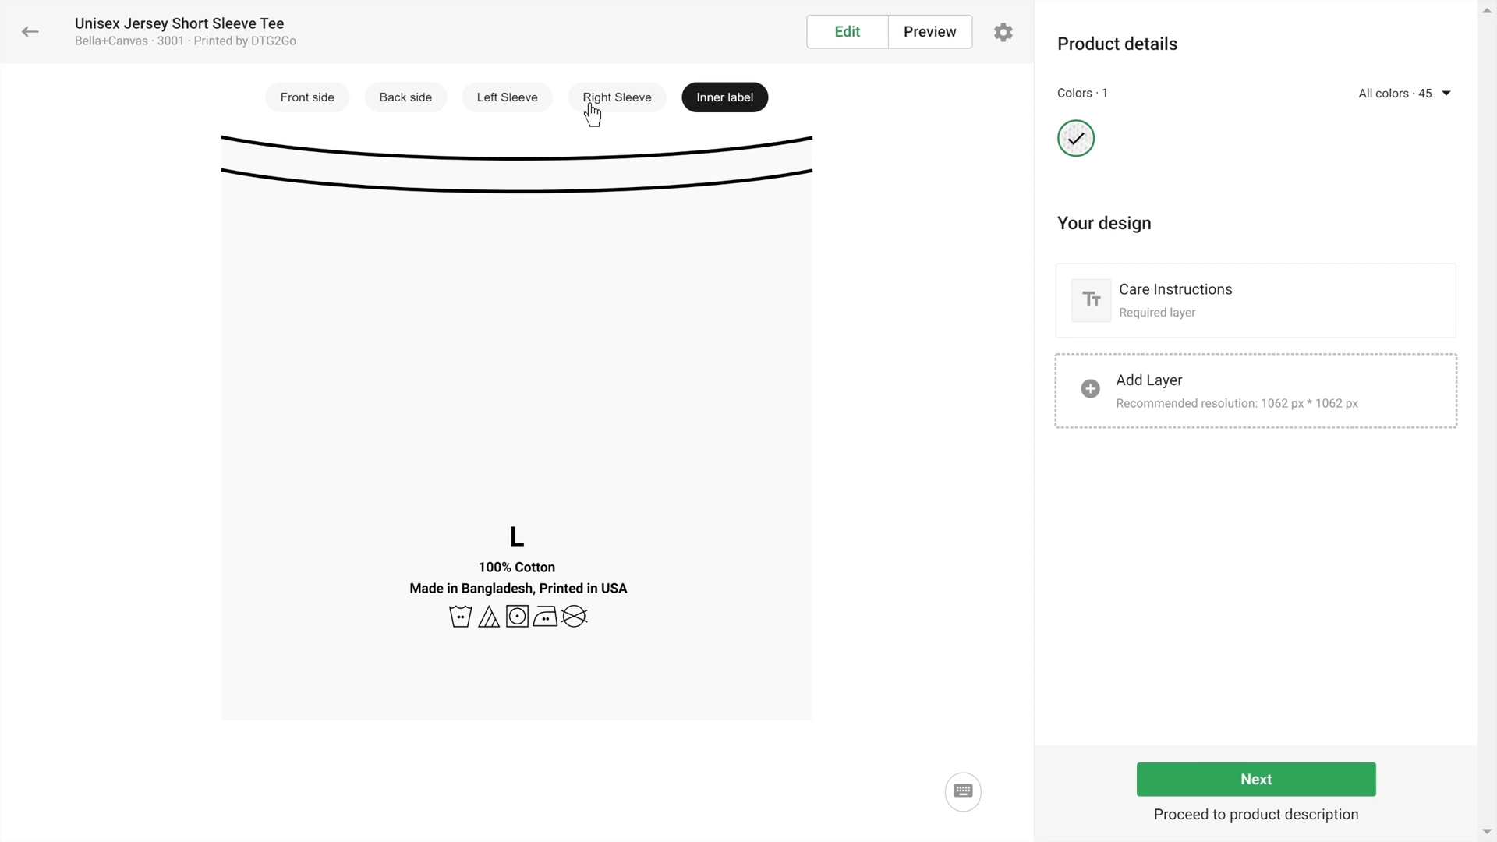
left_click(617, 97)
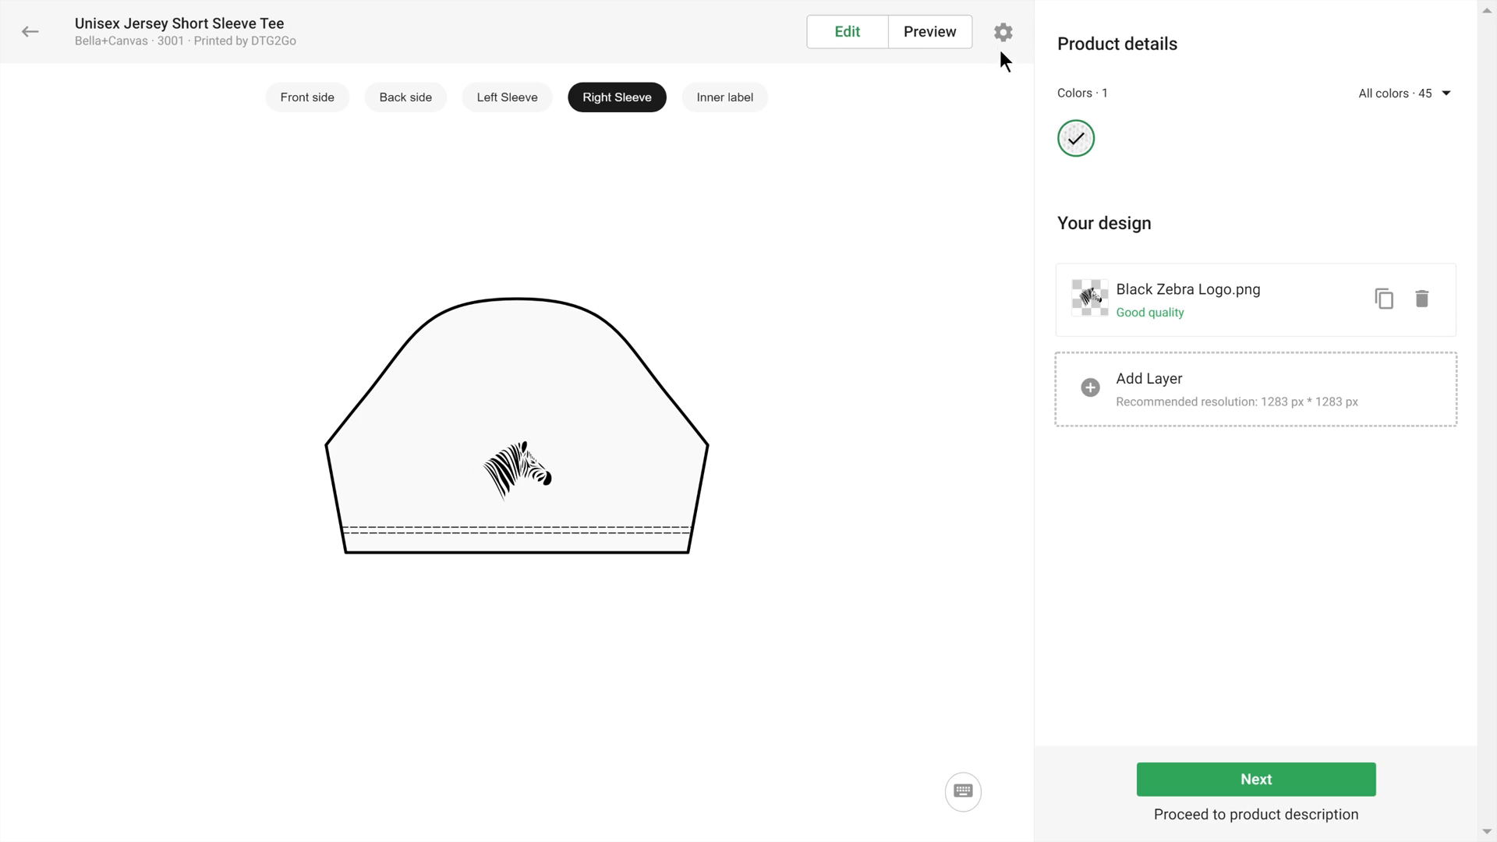
Offer the tee in white, coral and black in the colour options.
left_click(1002, 31)
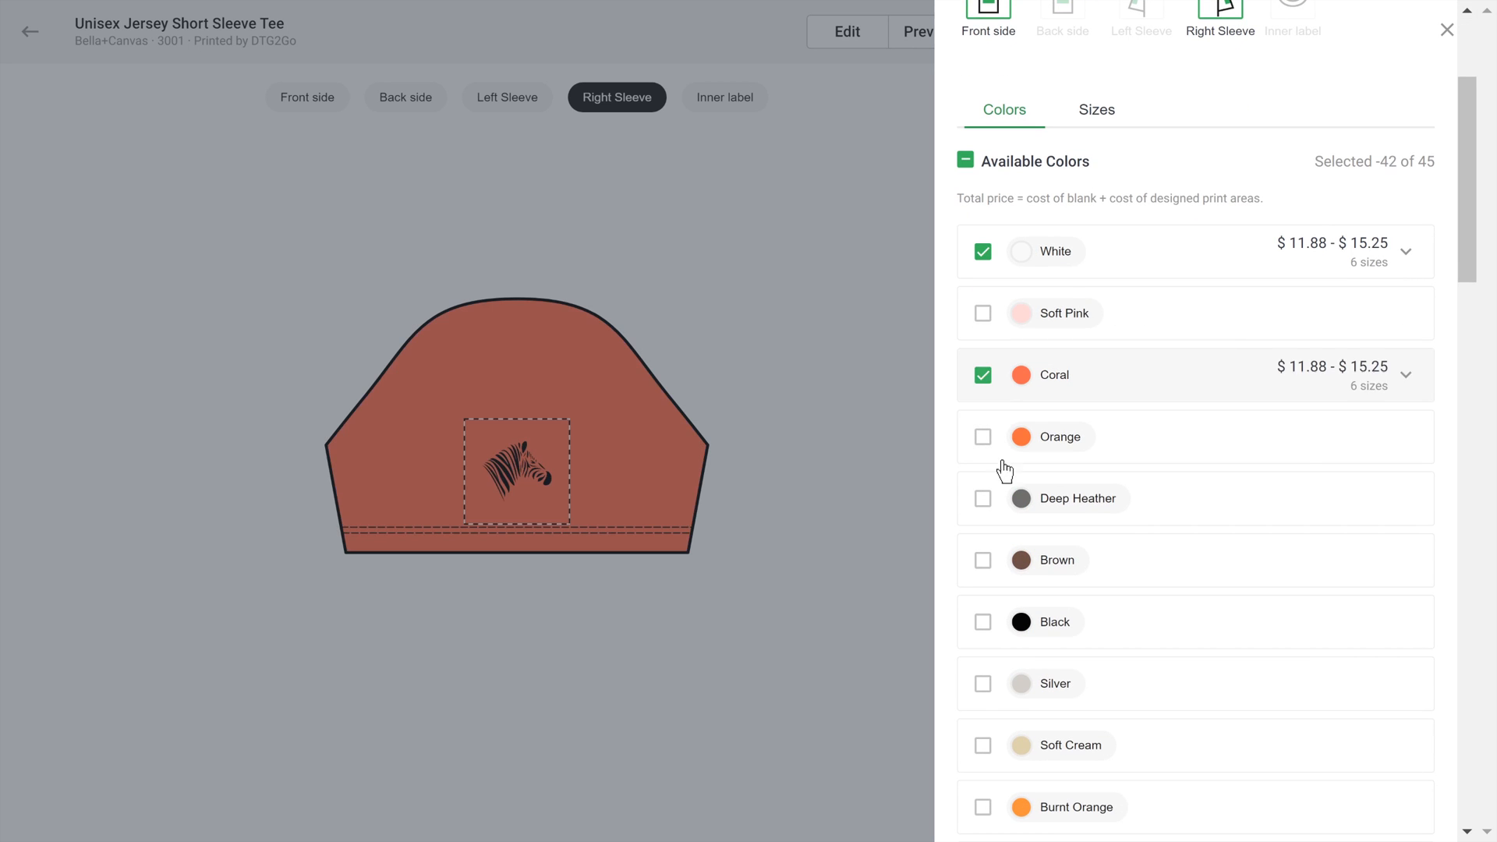
left_click(982, 622)
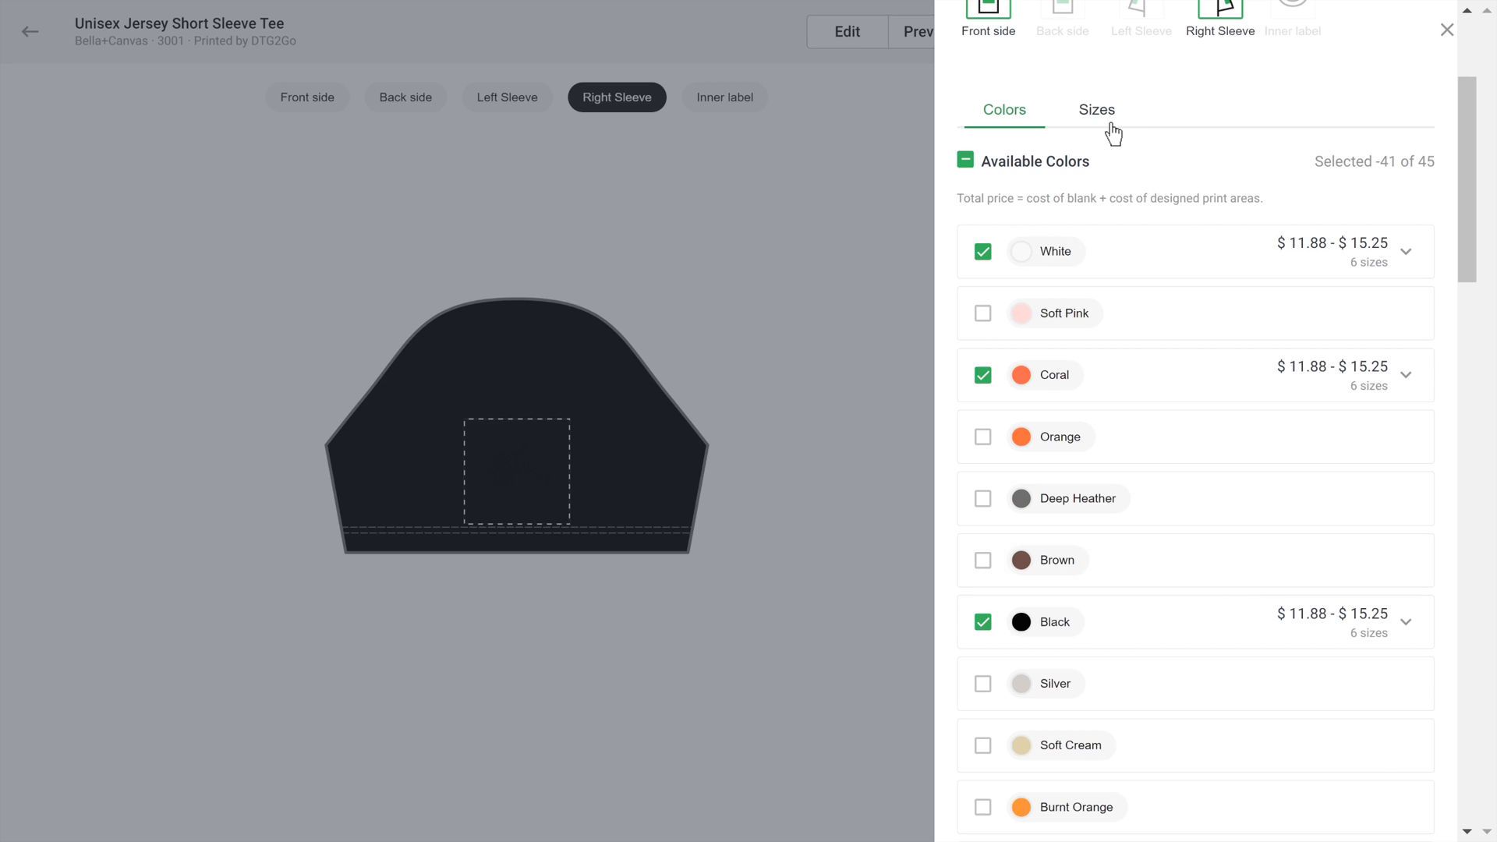
left_click(1096, 109)
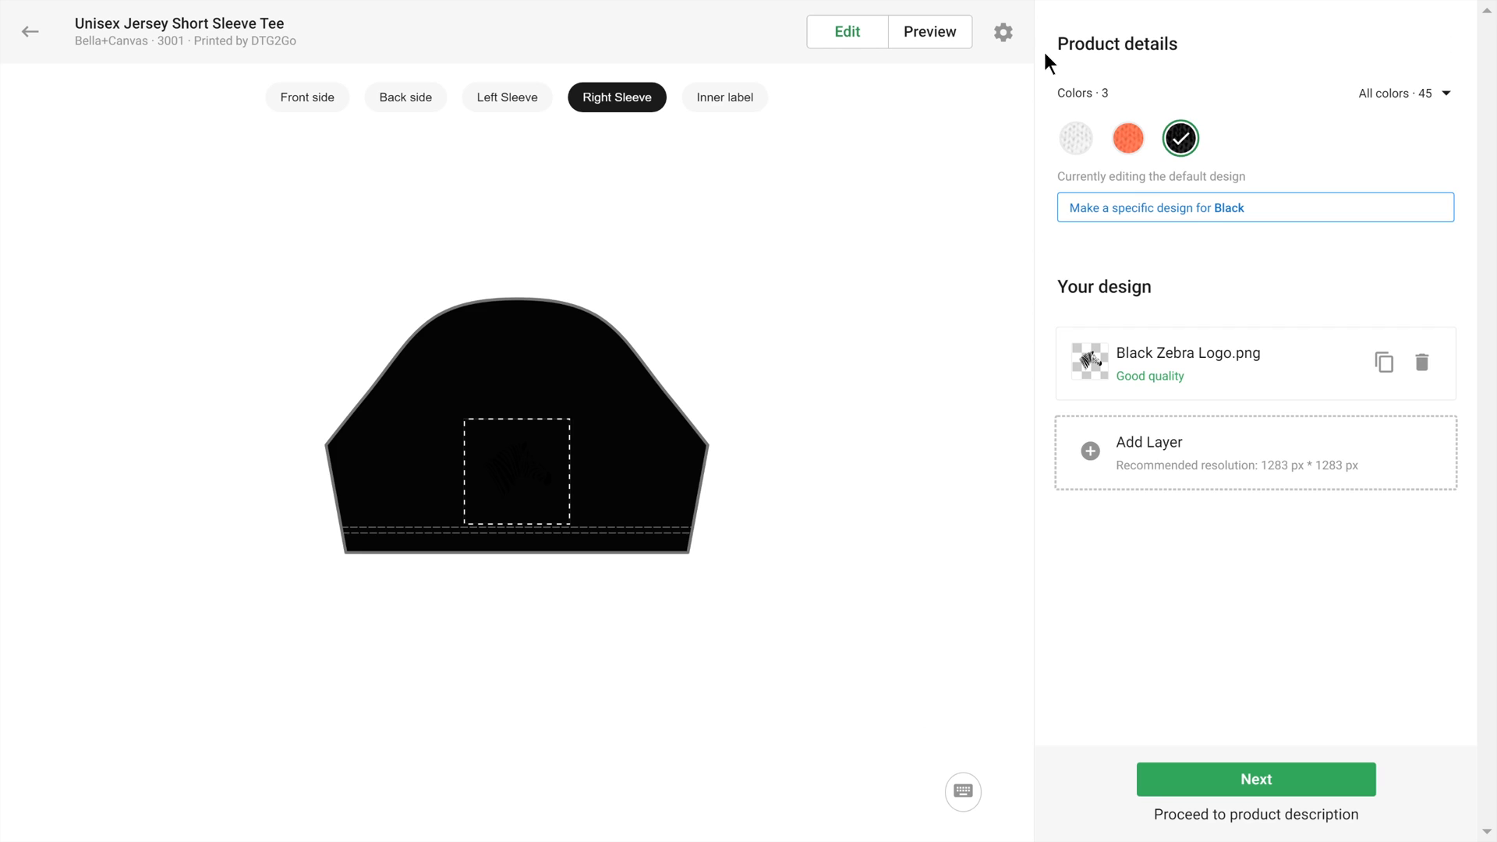
Preview the white and orange mockups, then return to editing the front design.
left_click(927, 31)
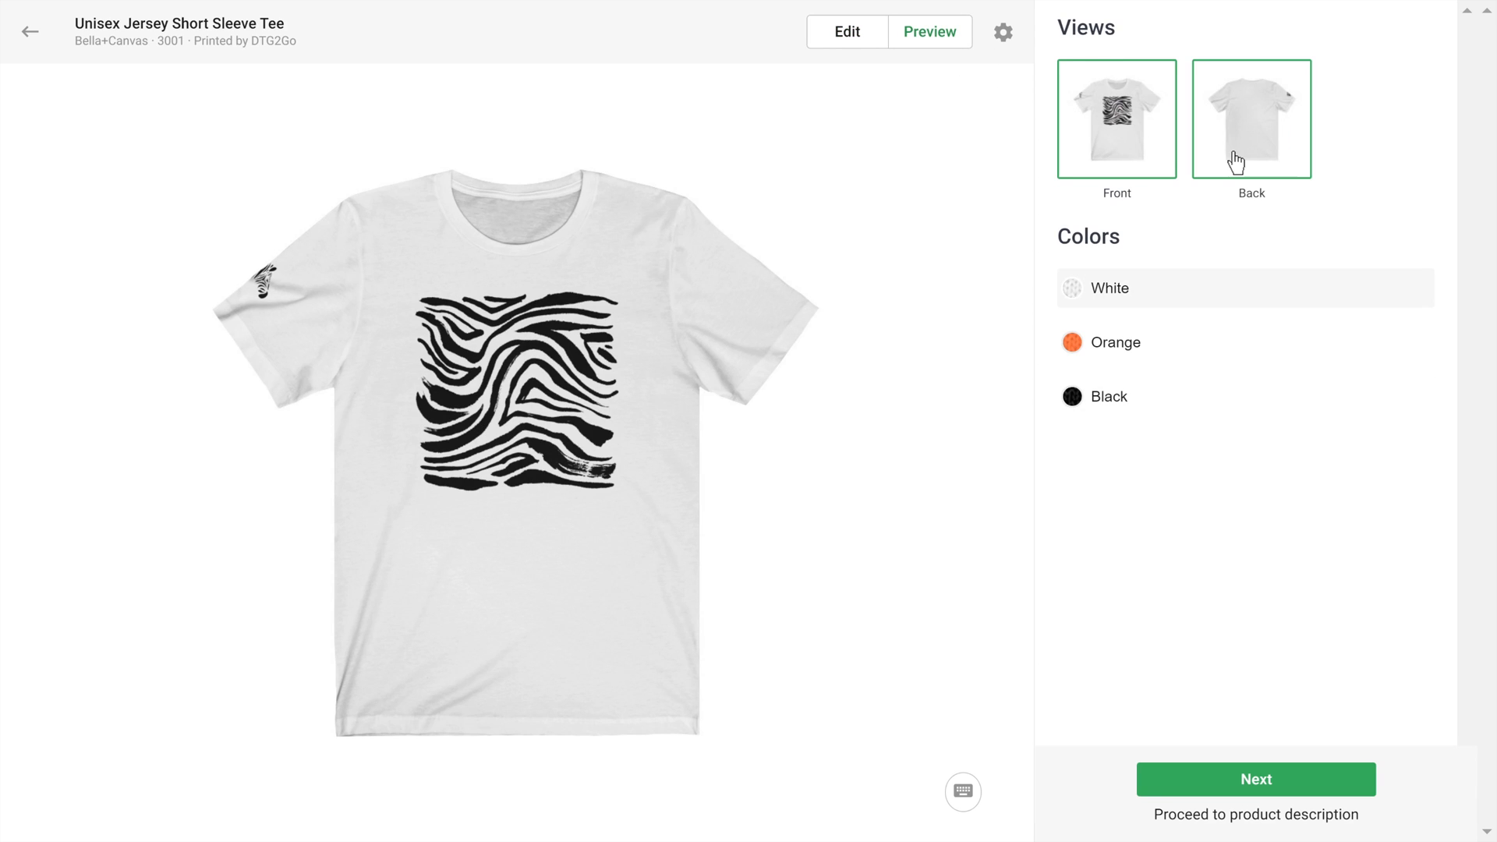
left_click(1114, 342)
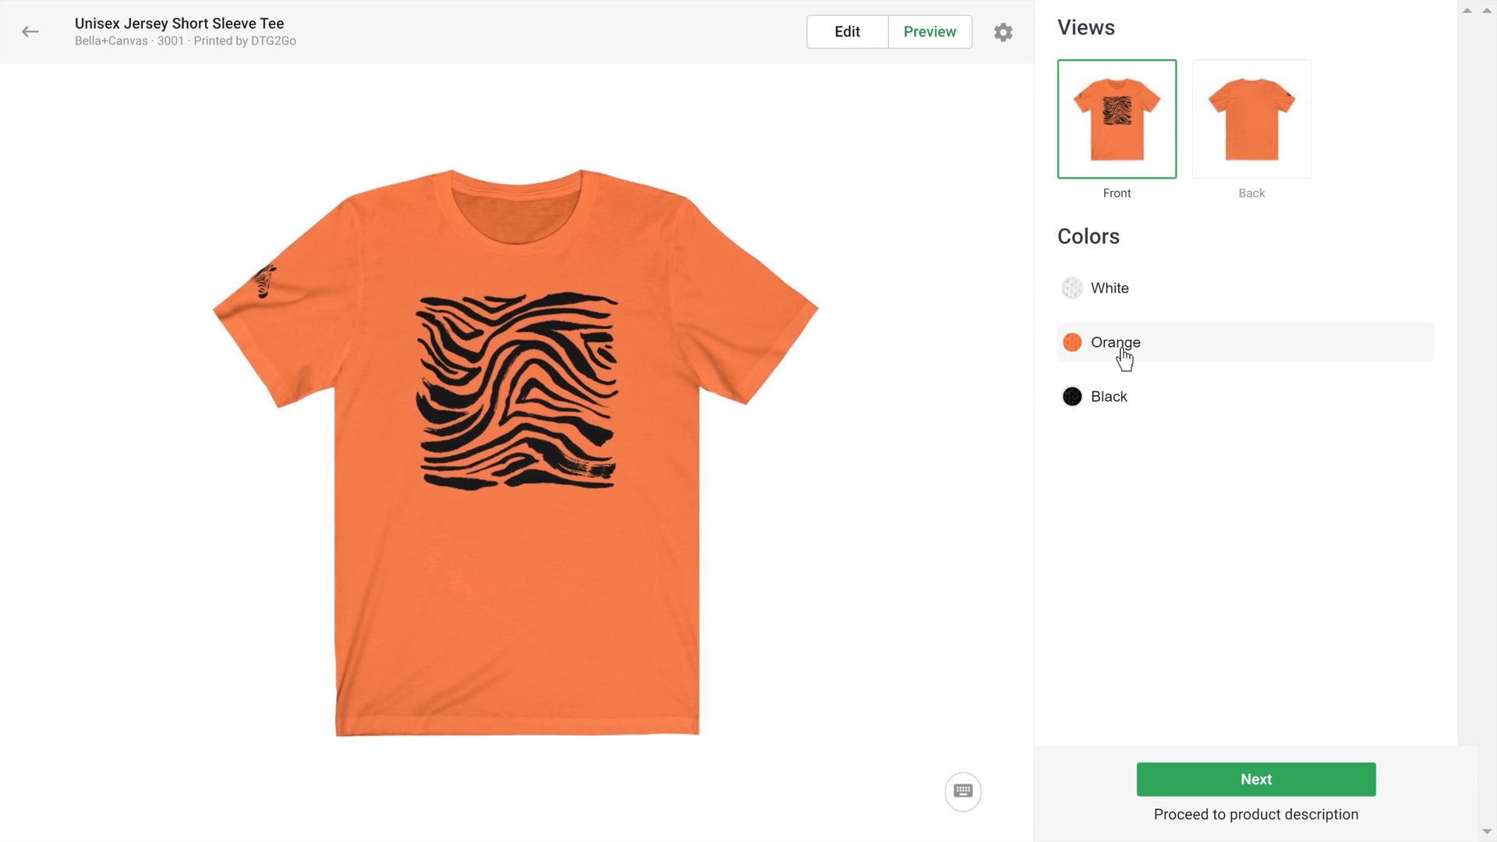
left_click(845, 31)
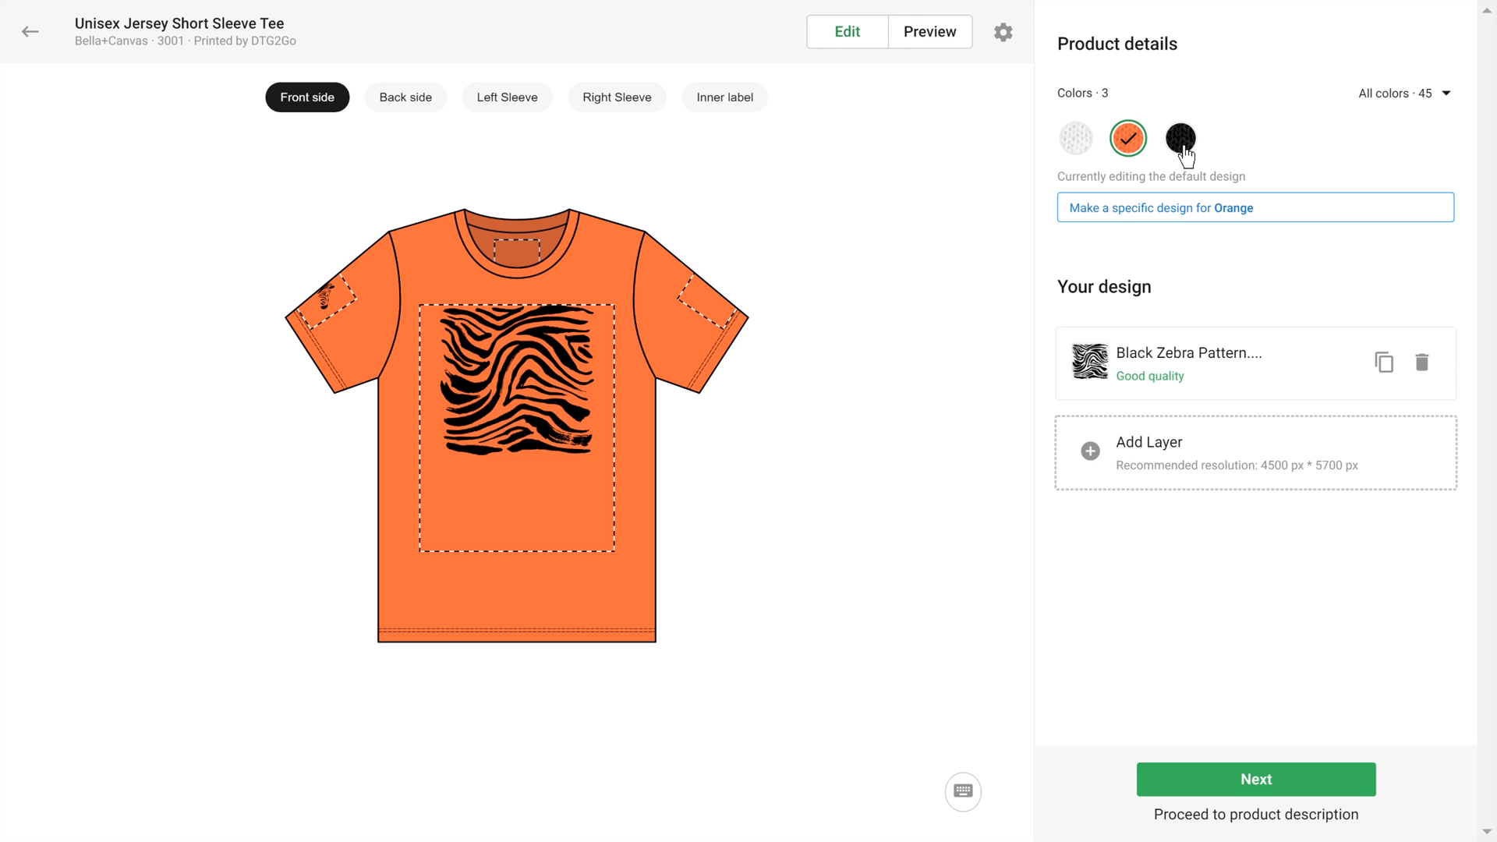
Give the black tee its own white zebra front design set higher, keeping orange and white default.
left_click(1179, 137)
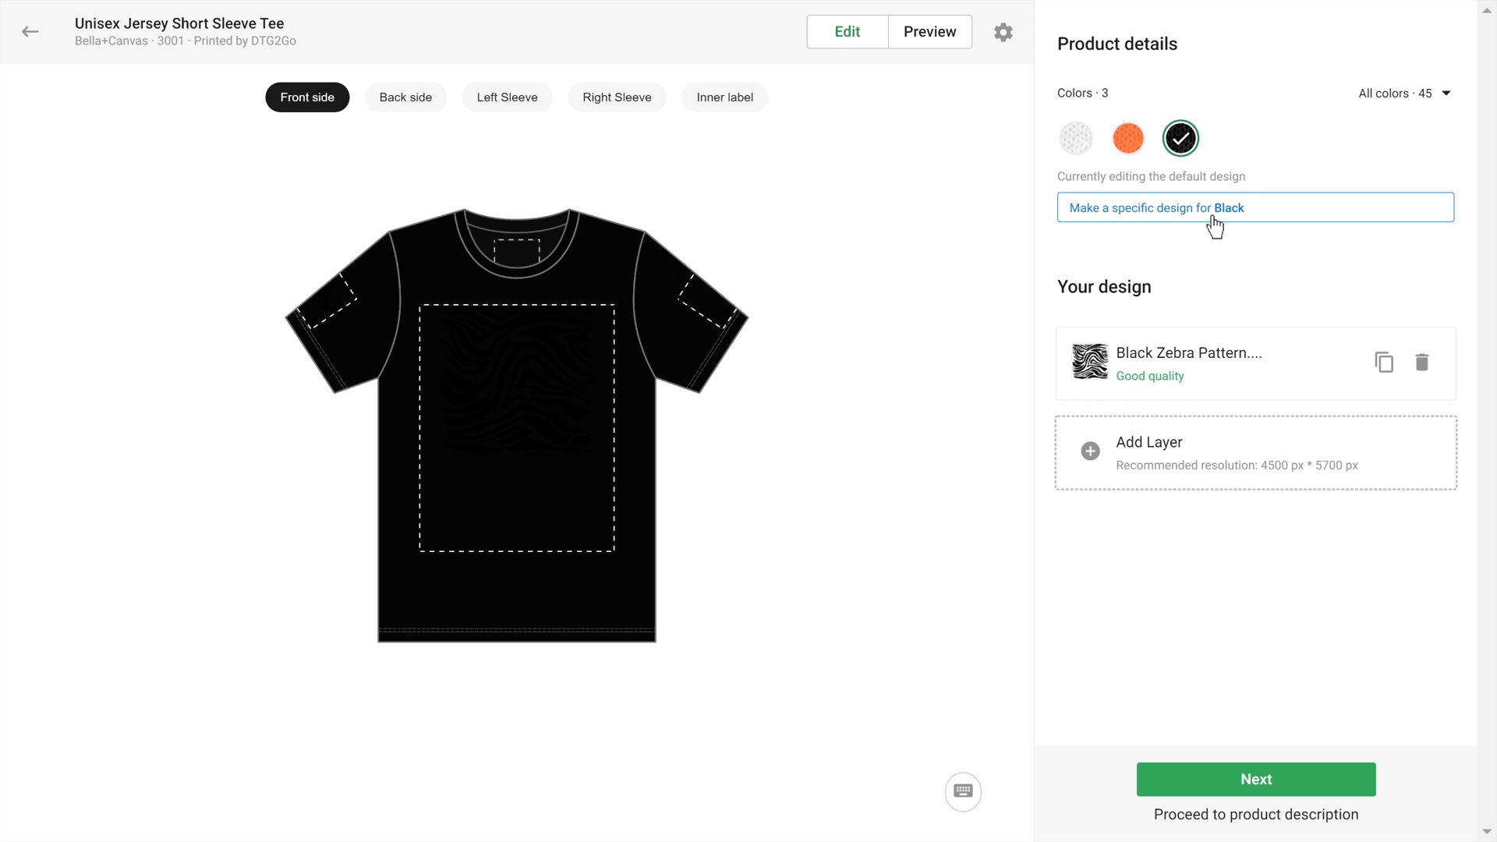
left_click(1152, 207)
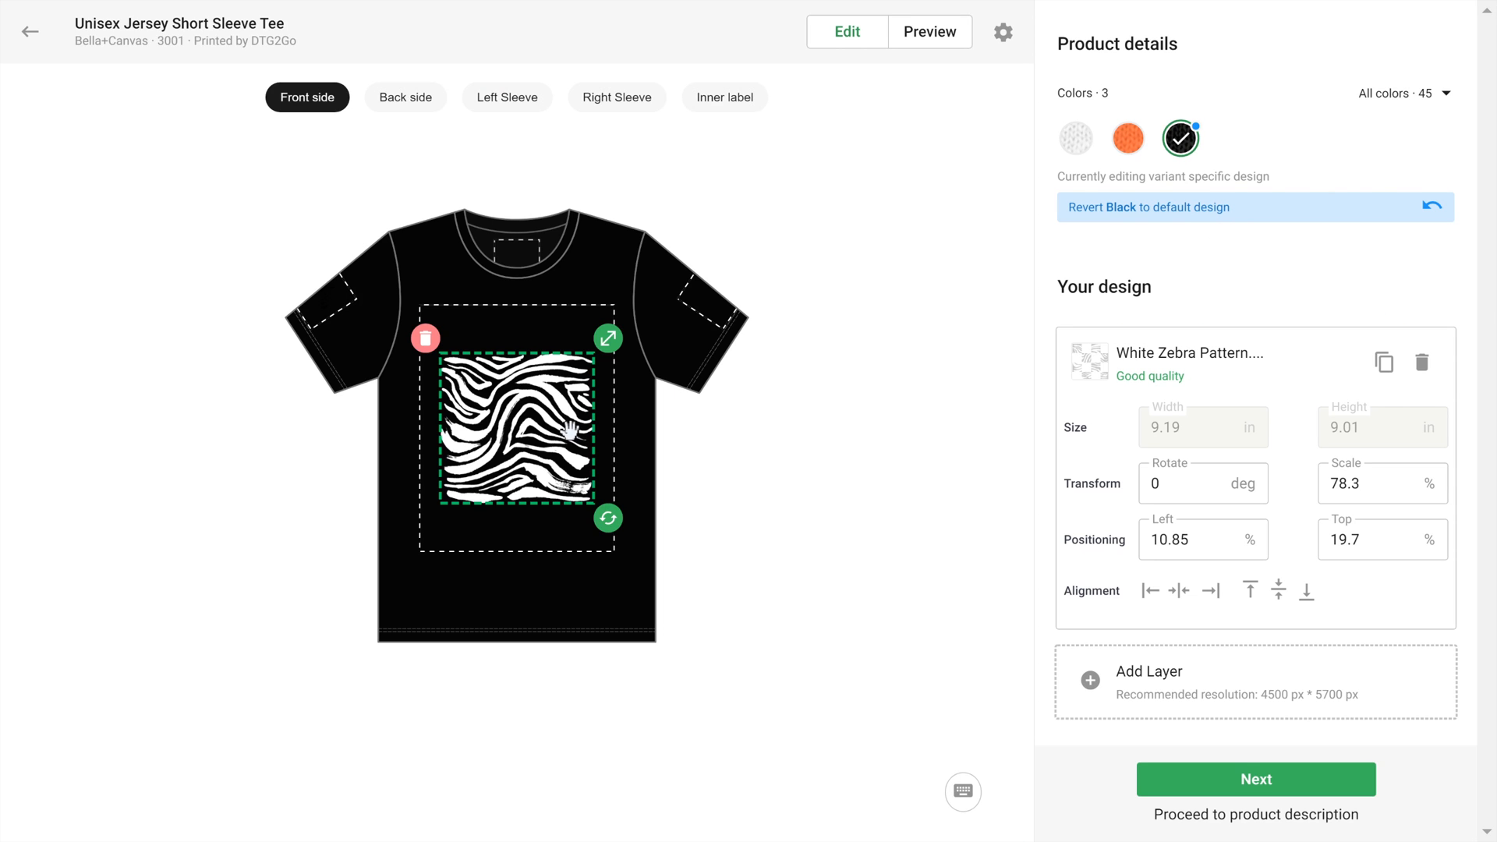
left_click_drag(516, 430, 516, 382)
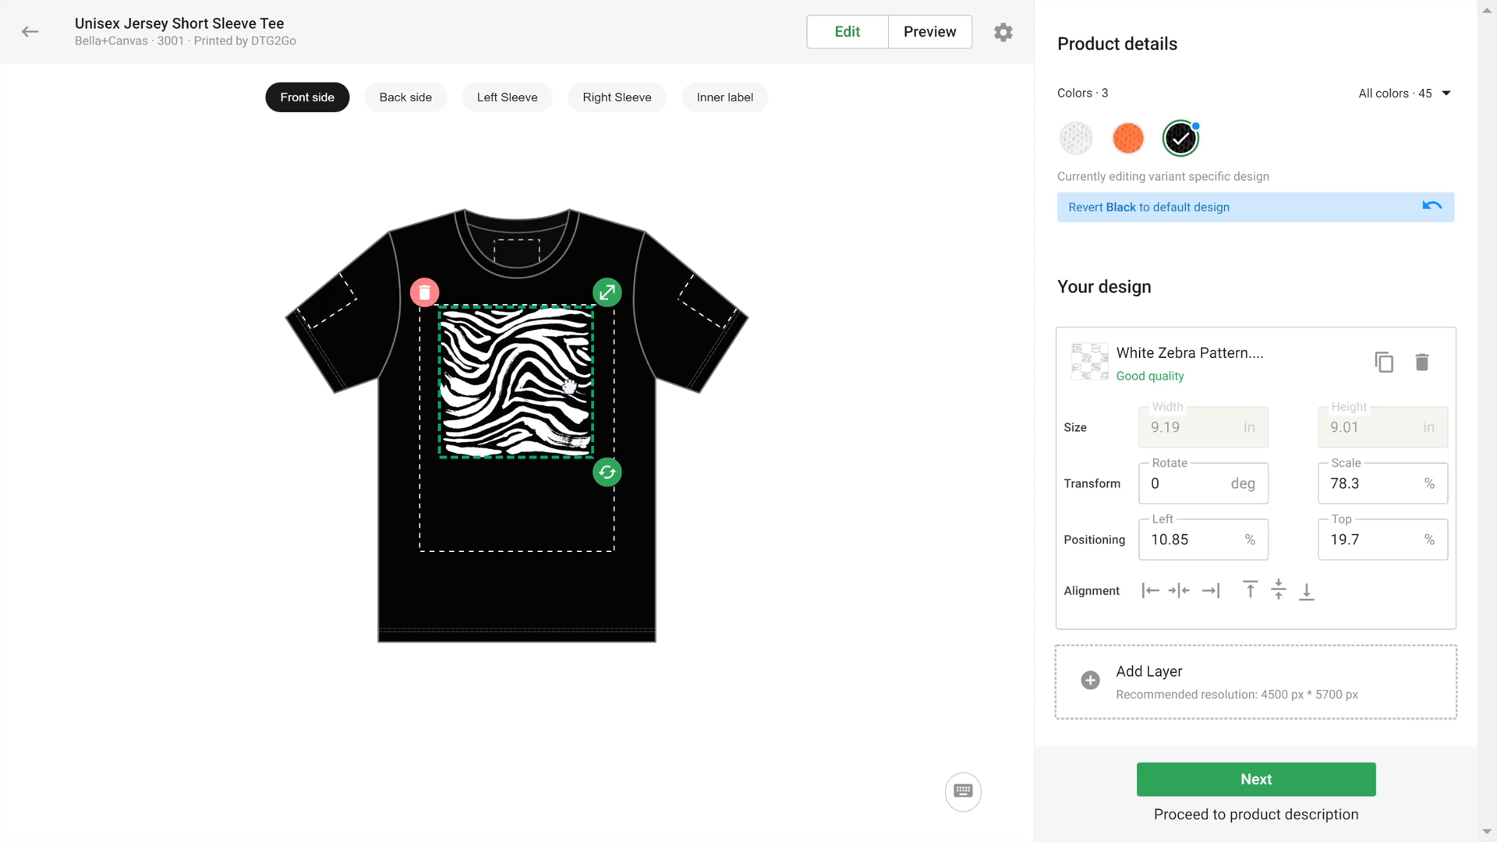
left_click(1126, 137)
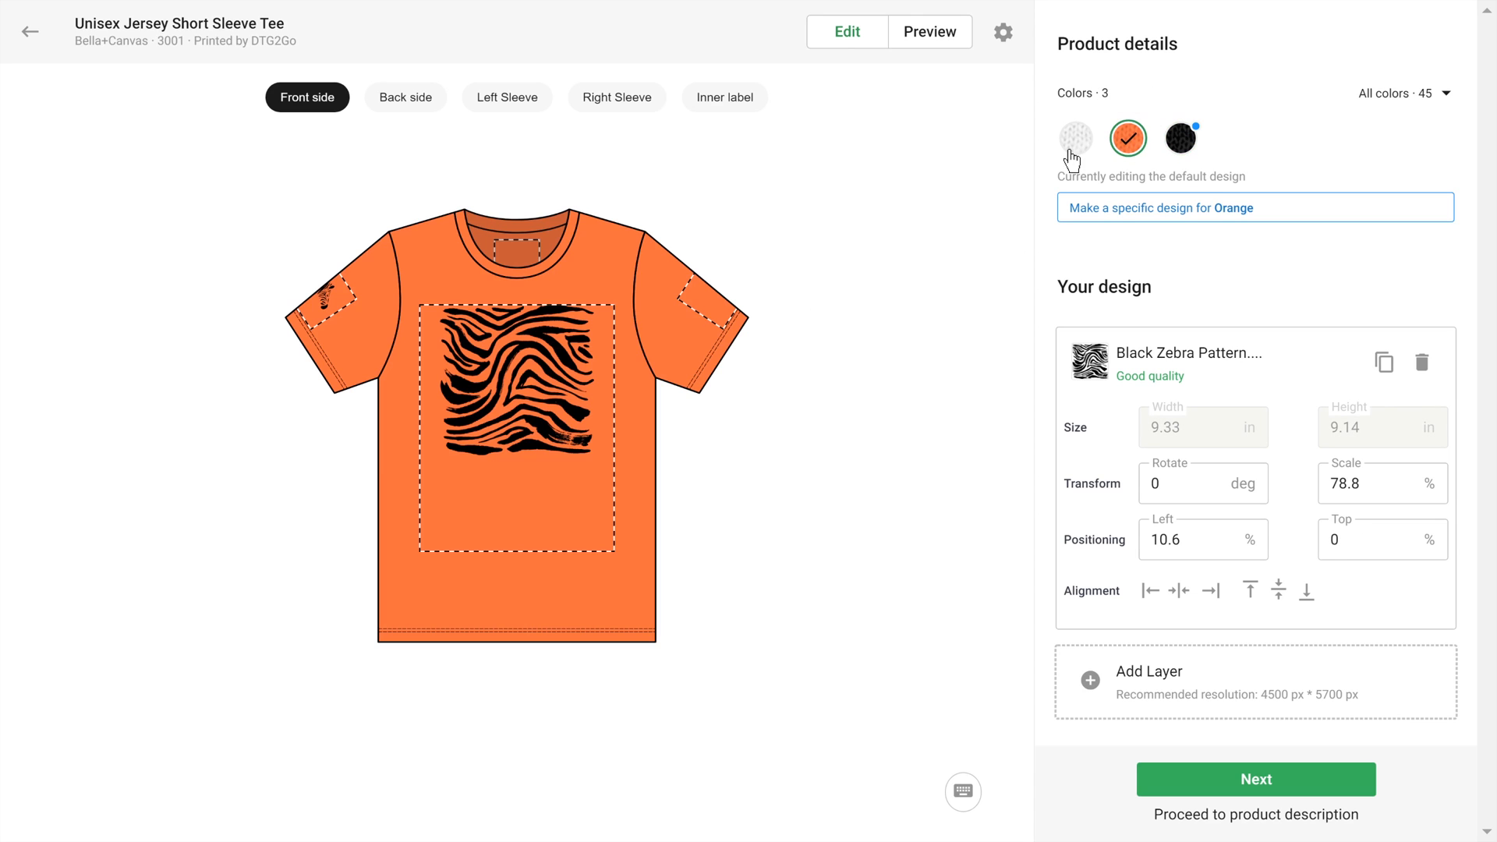
left_click(1075, 137)
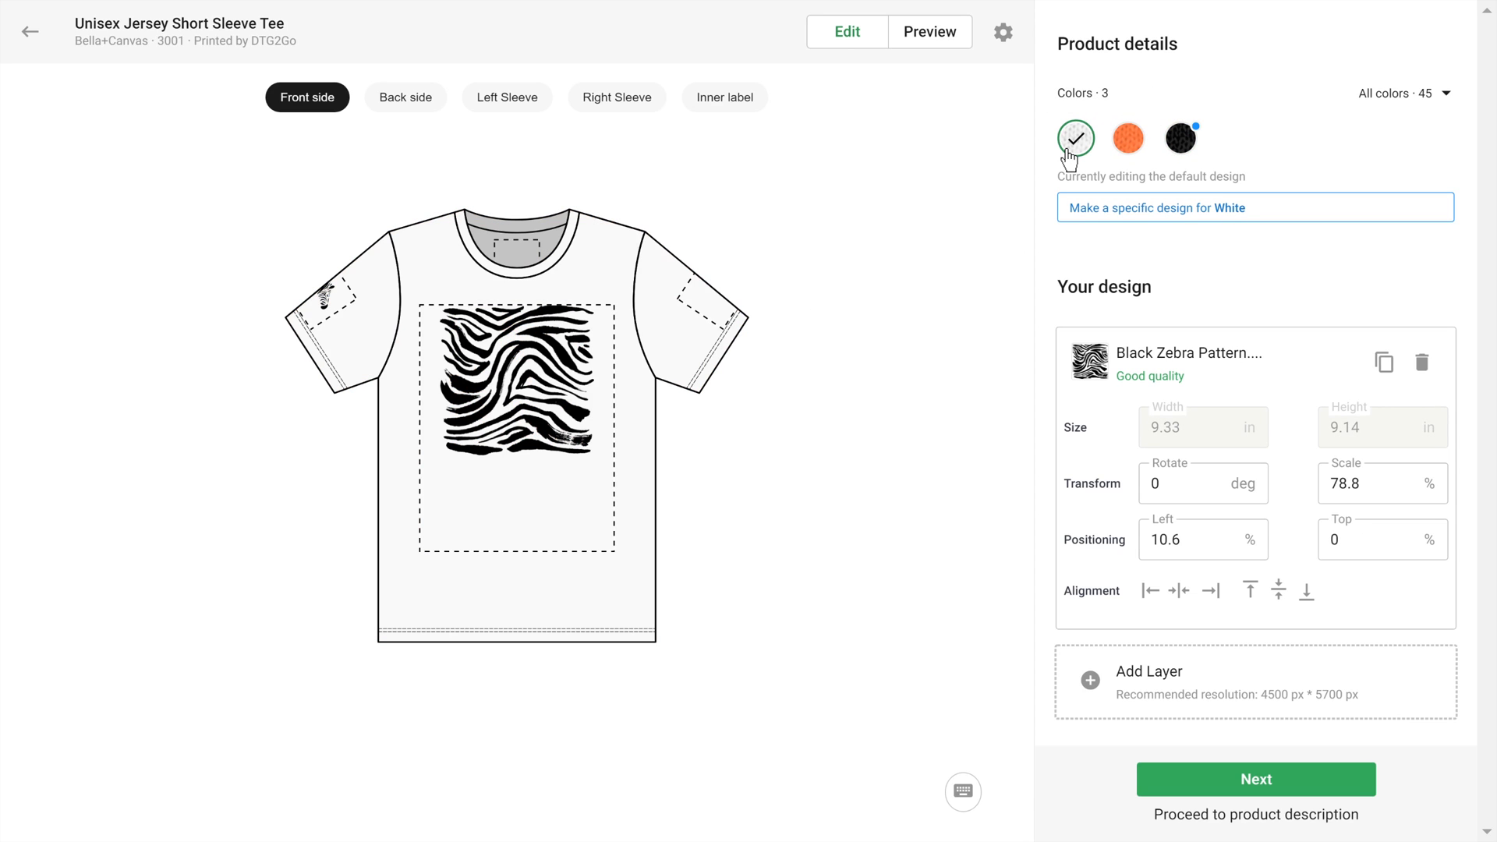
mouse_move(1180, 513)
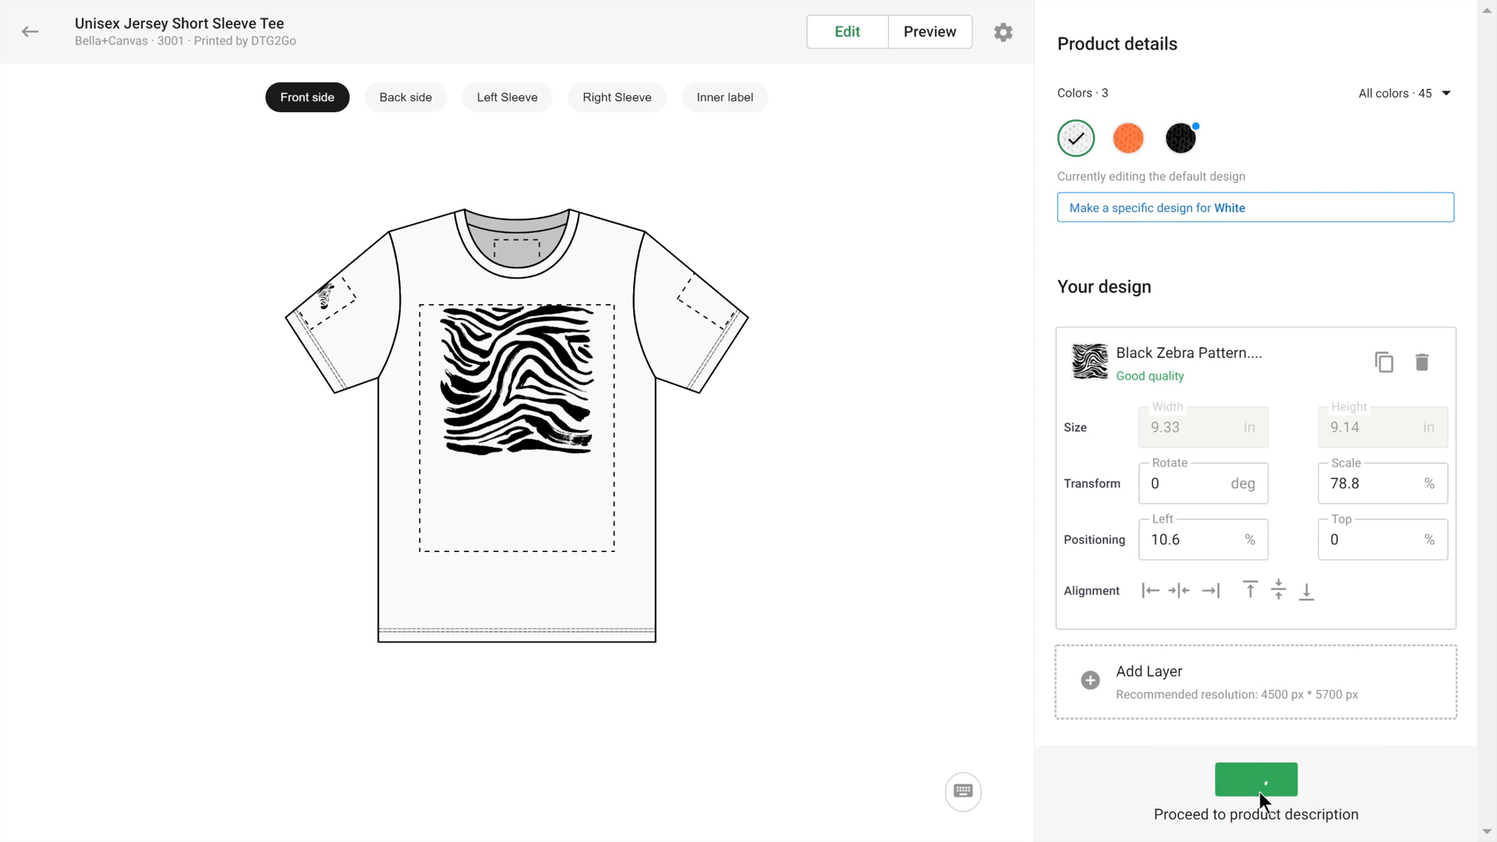
Make the black front mockup the title image and continue to the description step.
left_click(1255, 780)
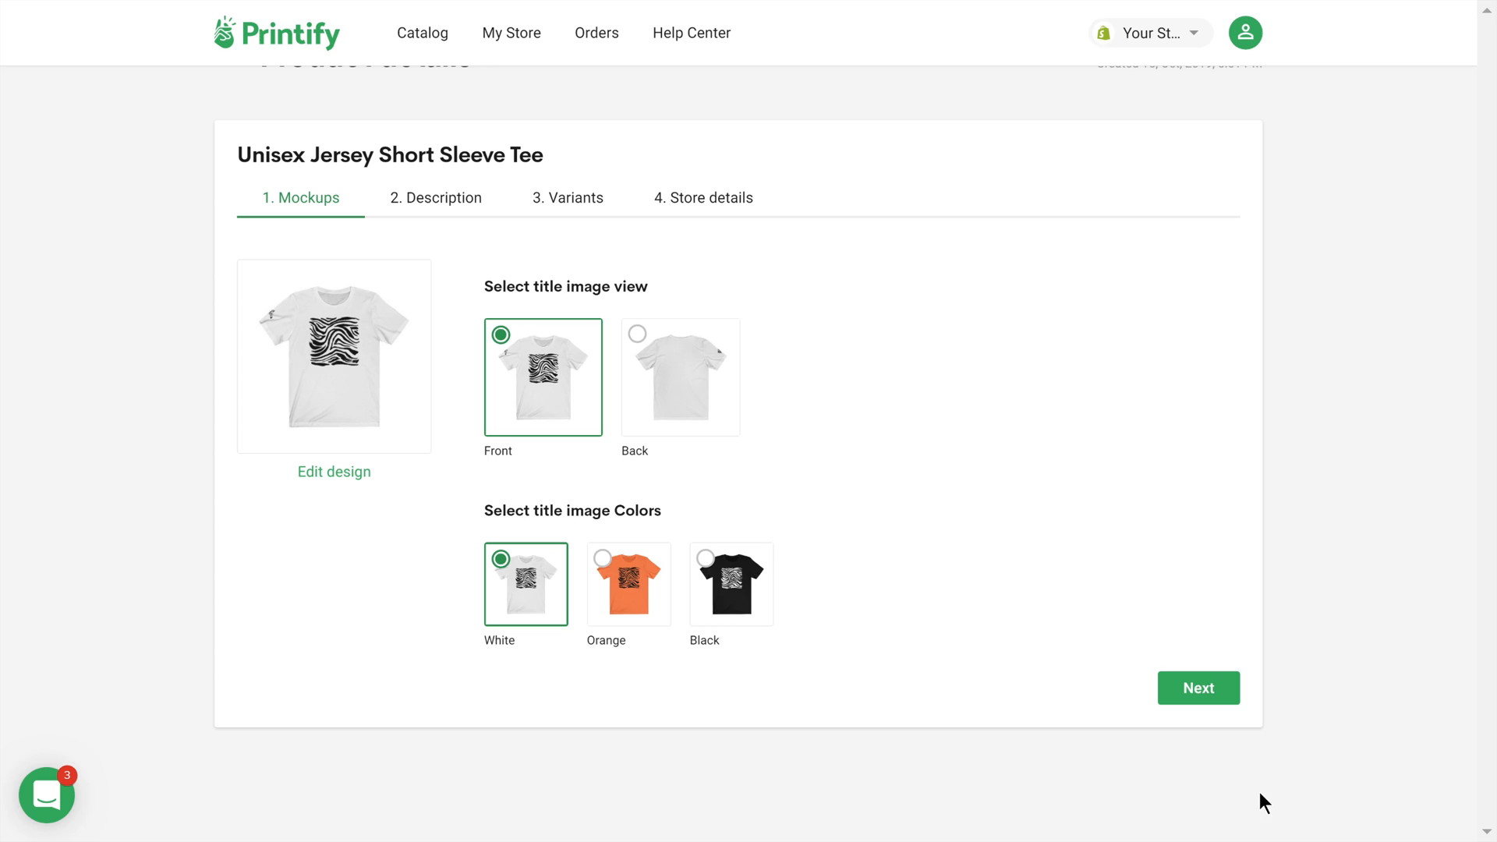
left_click(730, 583)
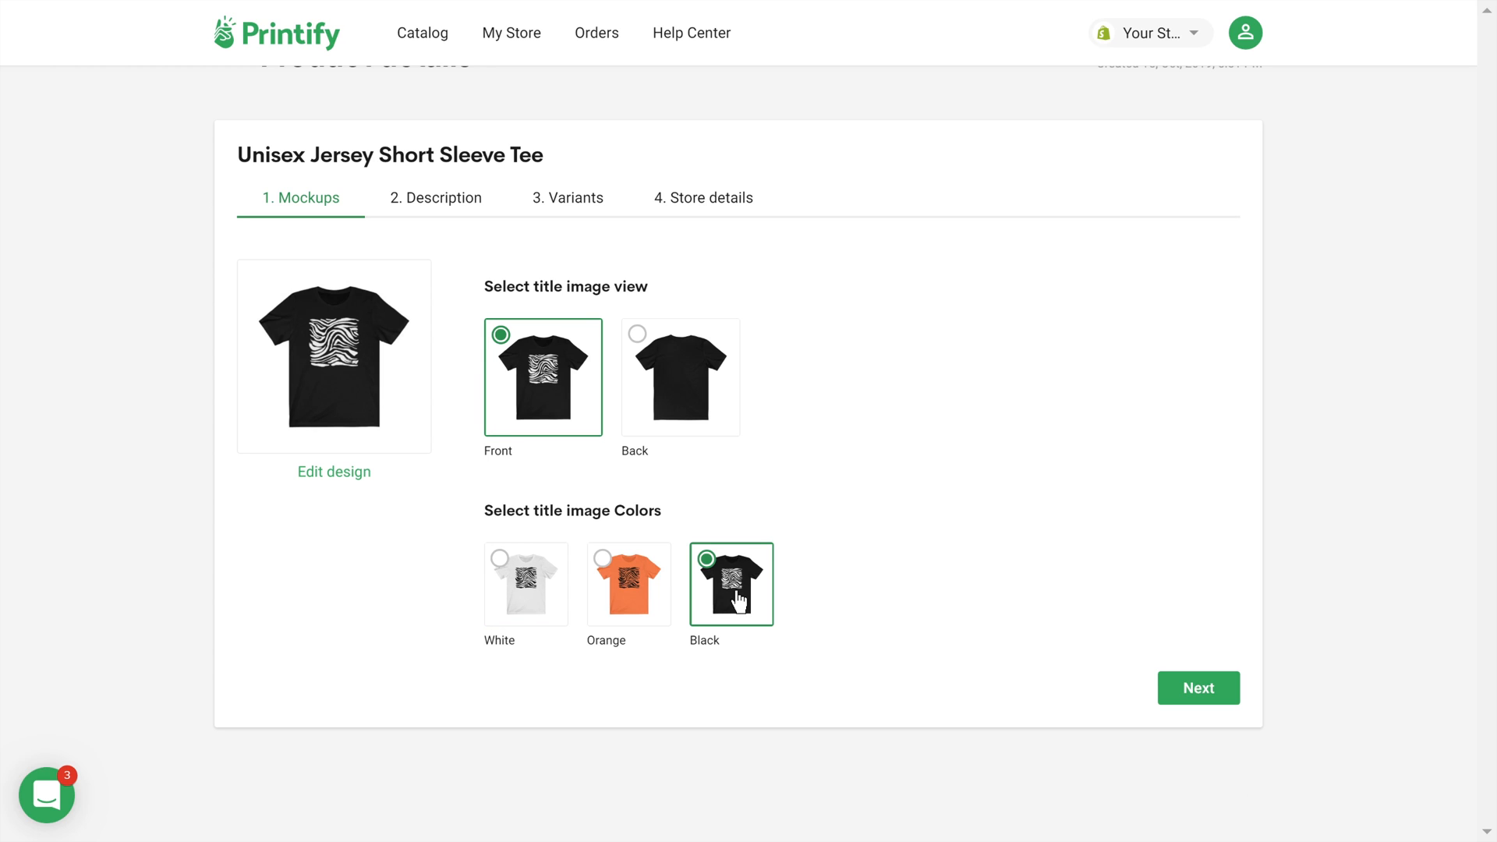
left_click(1198, 688)
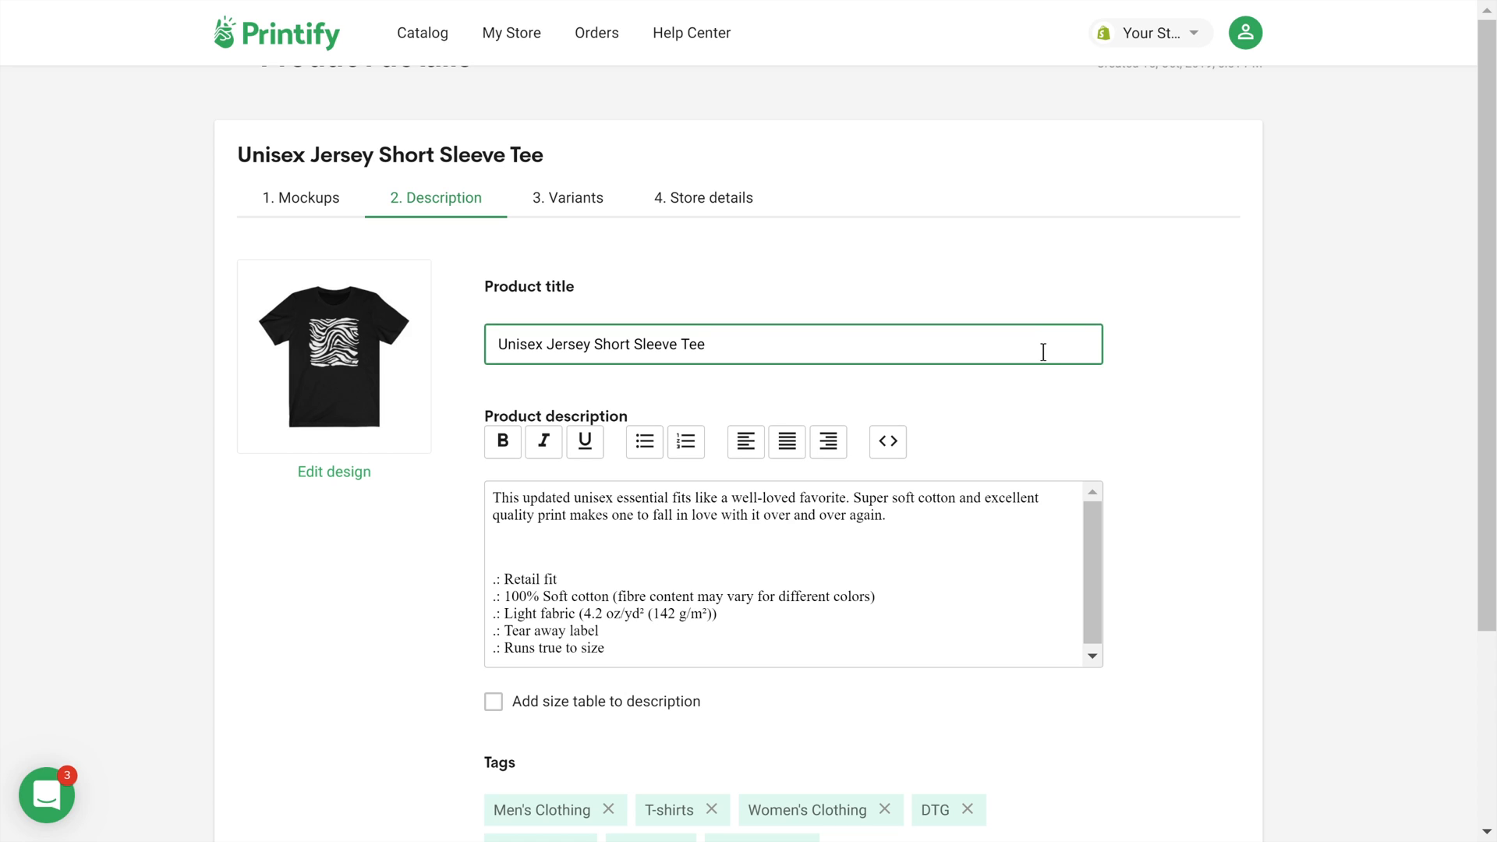
Raise the black size M retail price to $22.00 and continue to store details.
scroll("down", 3)
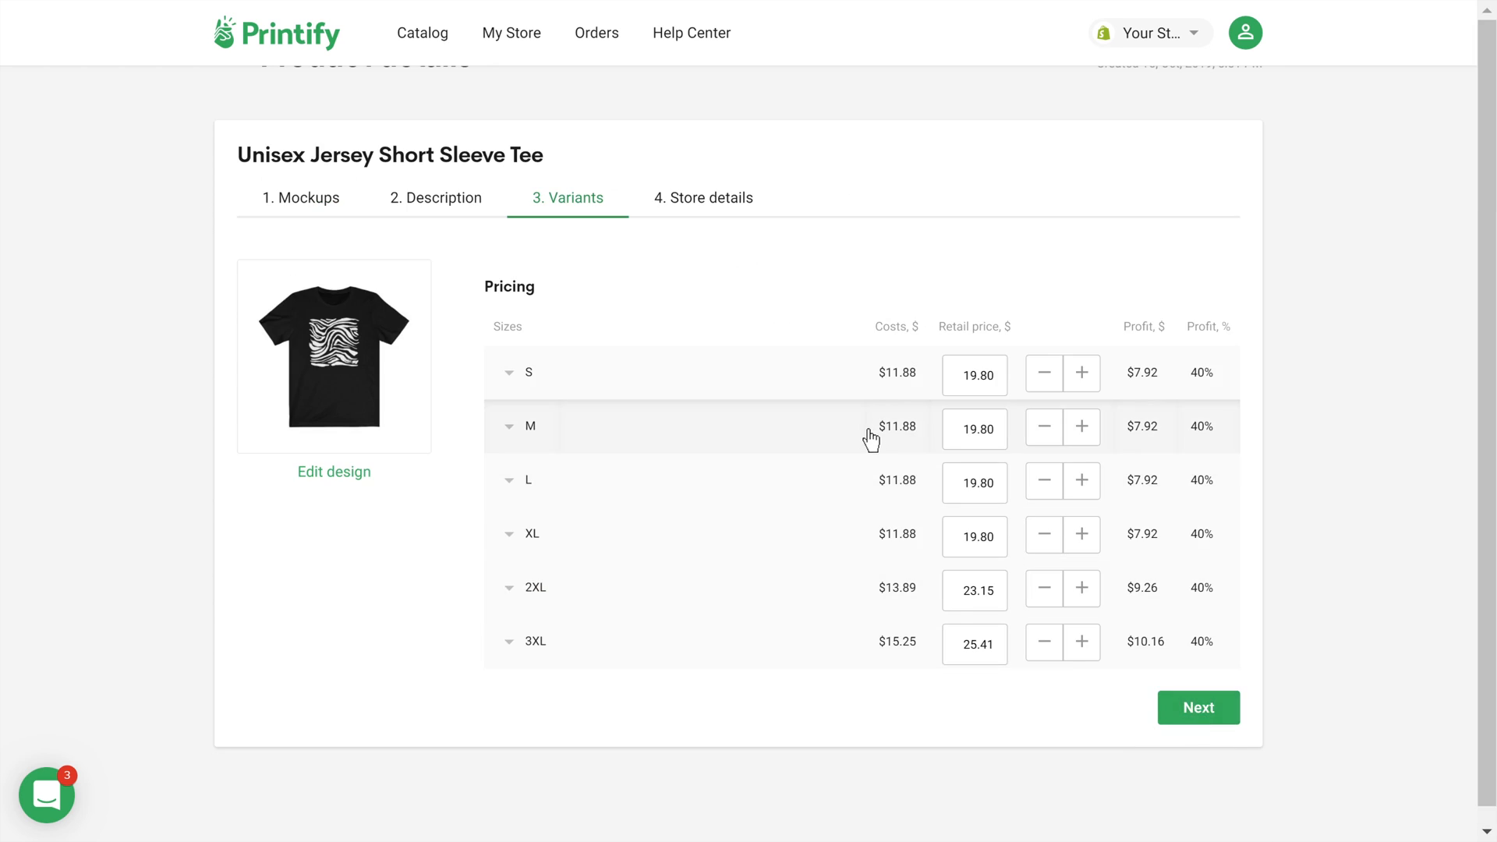
left_click(1082, 426)
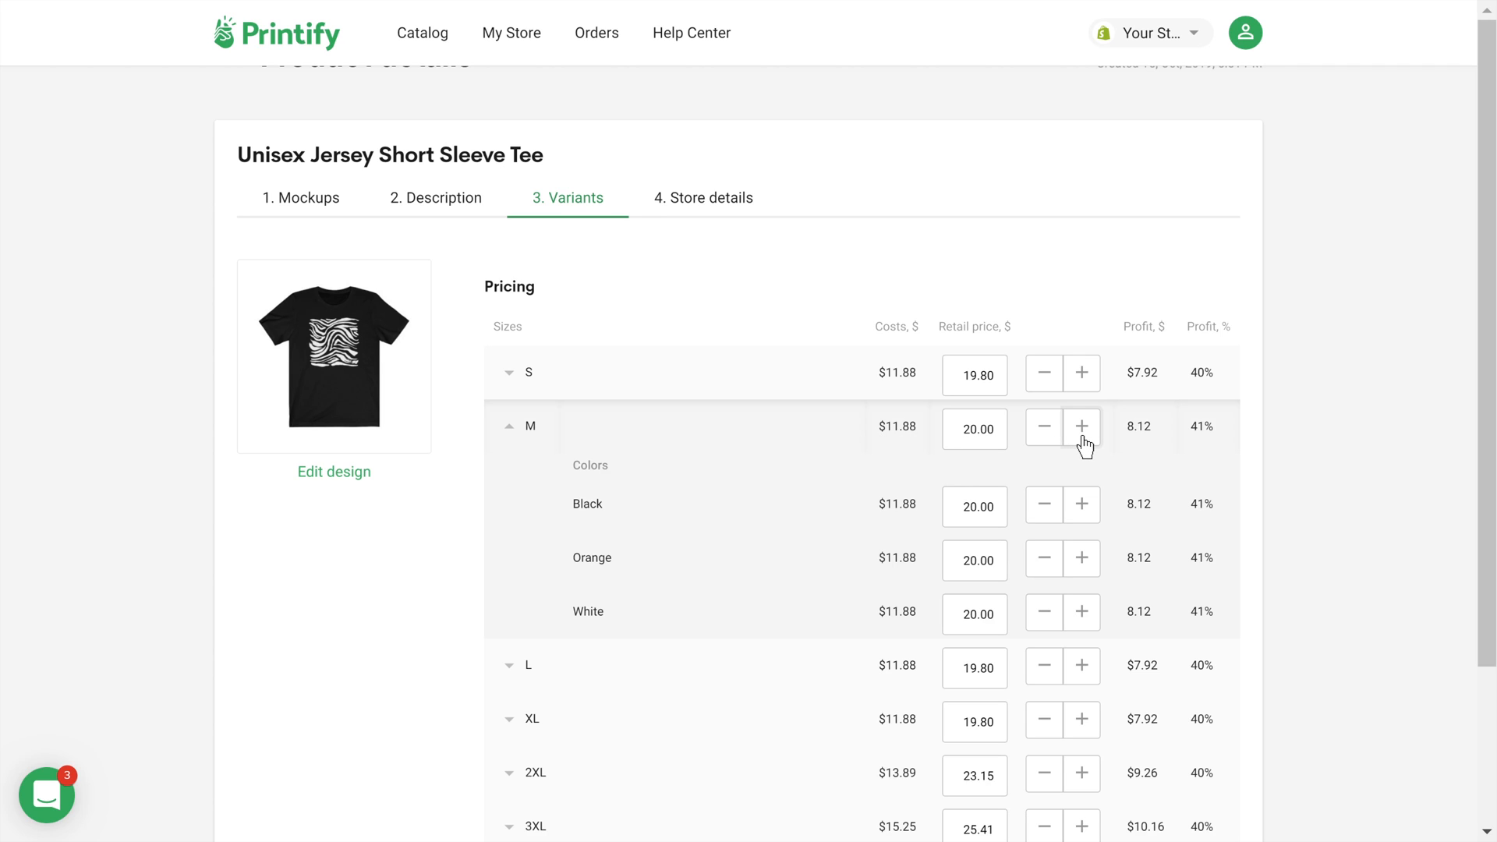
left_click(1082, 504)
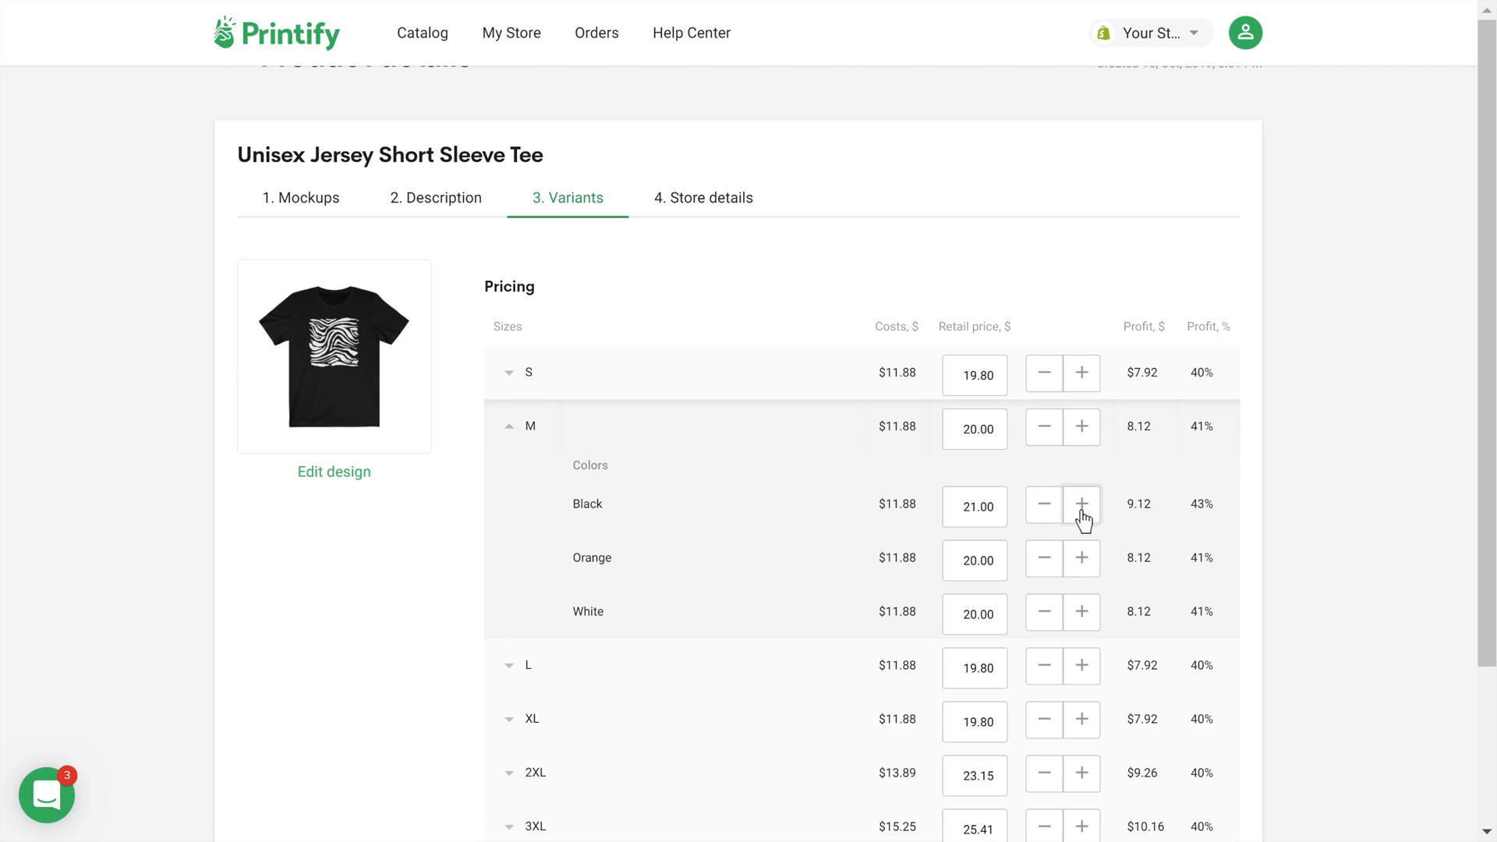
left_click(1082, 504)
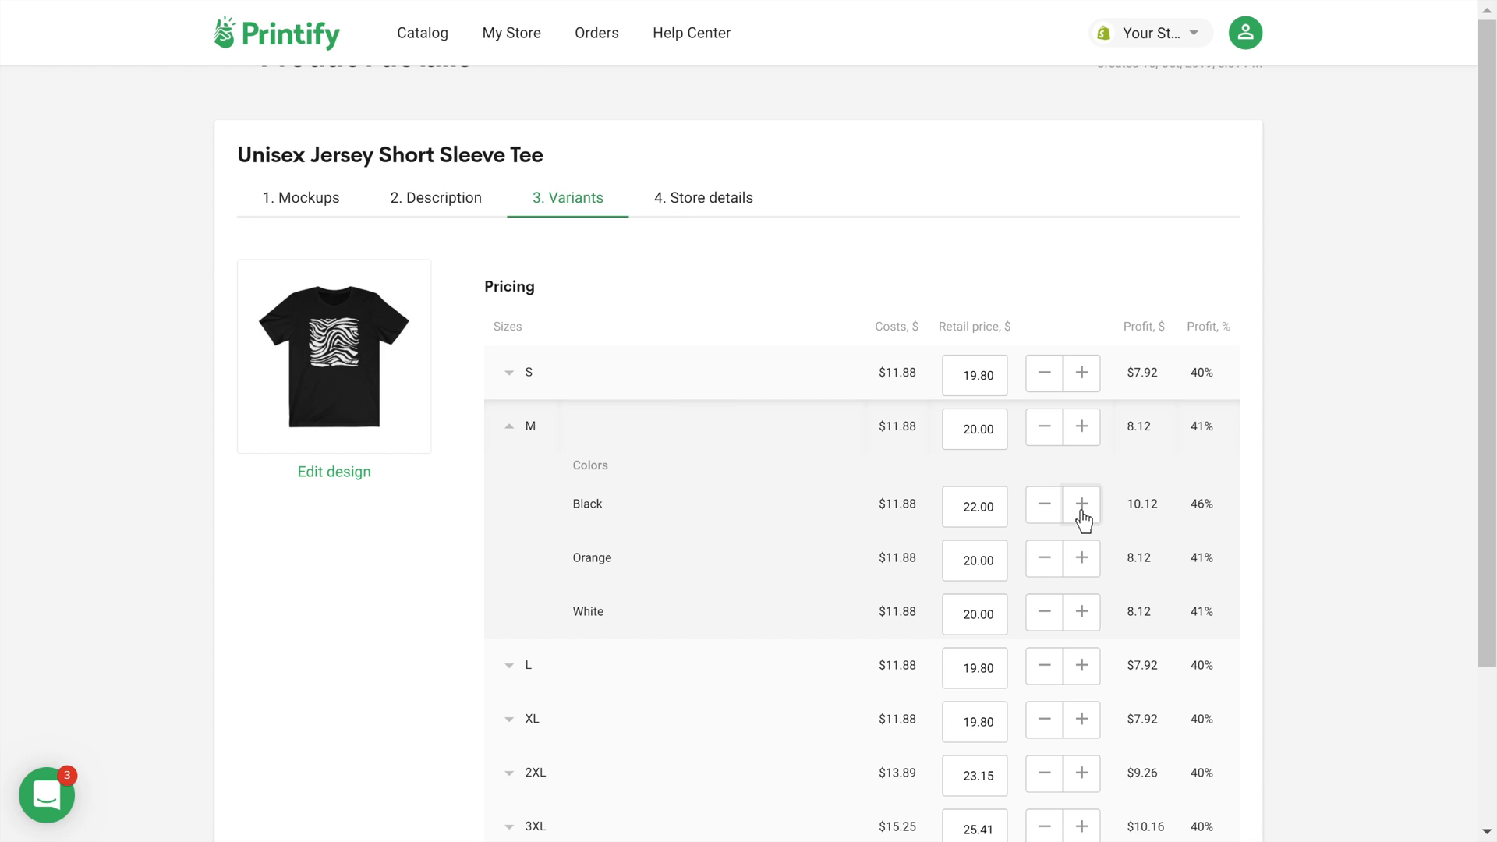
scroll("down", 3)
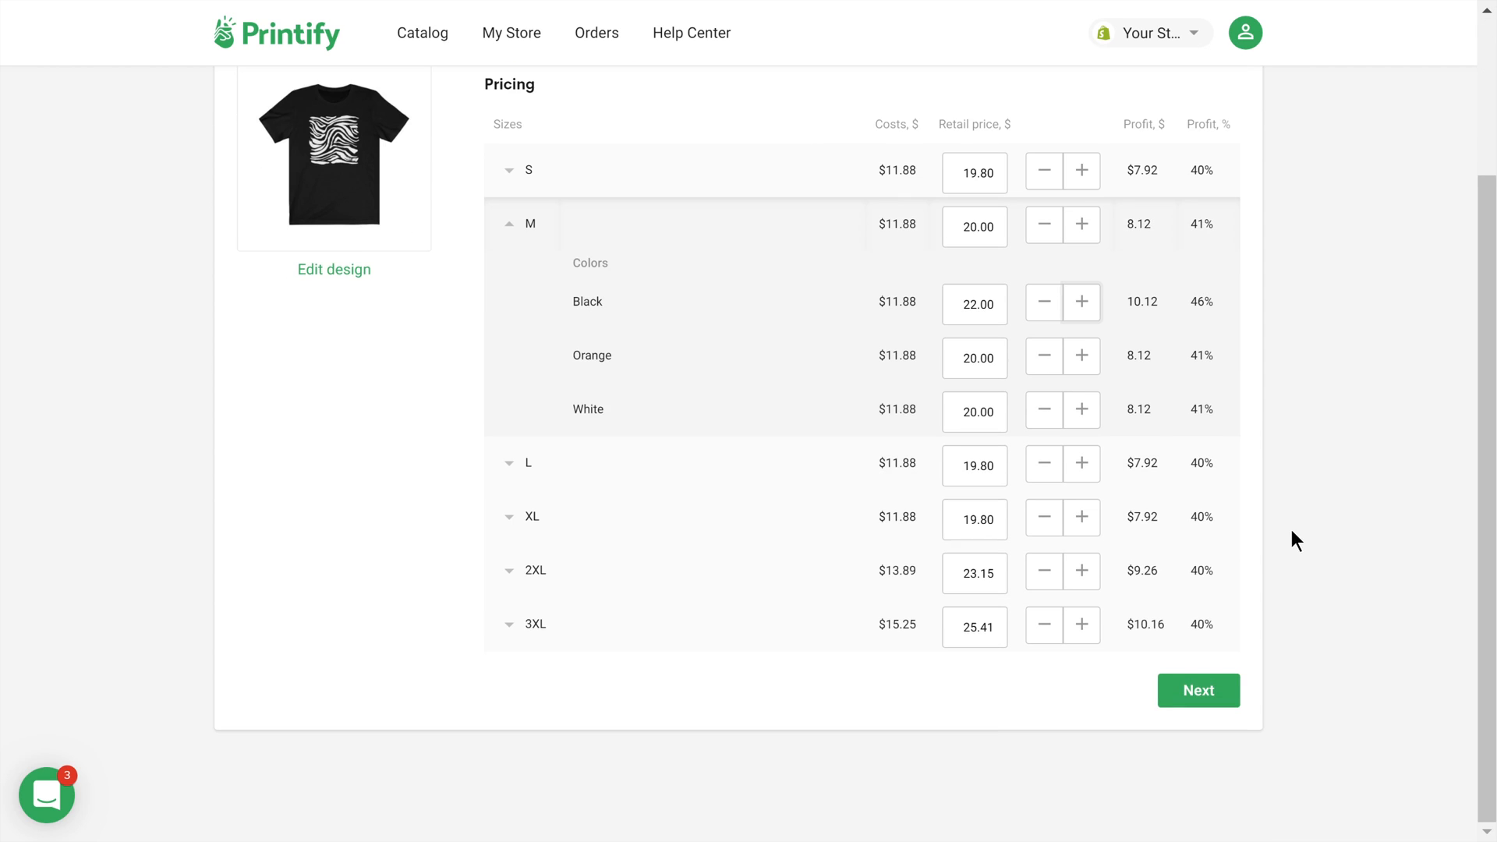
left_click(1197, 690)
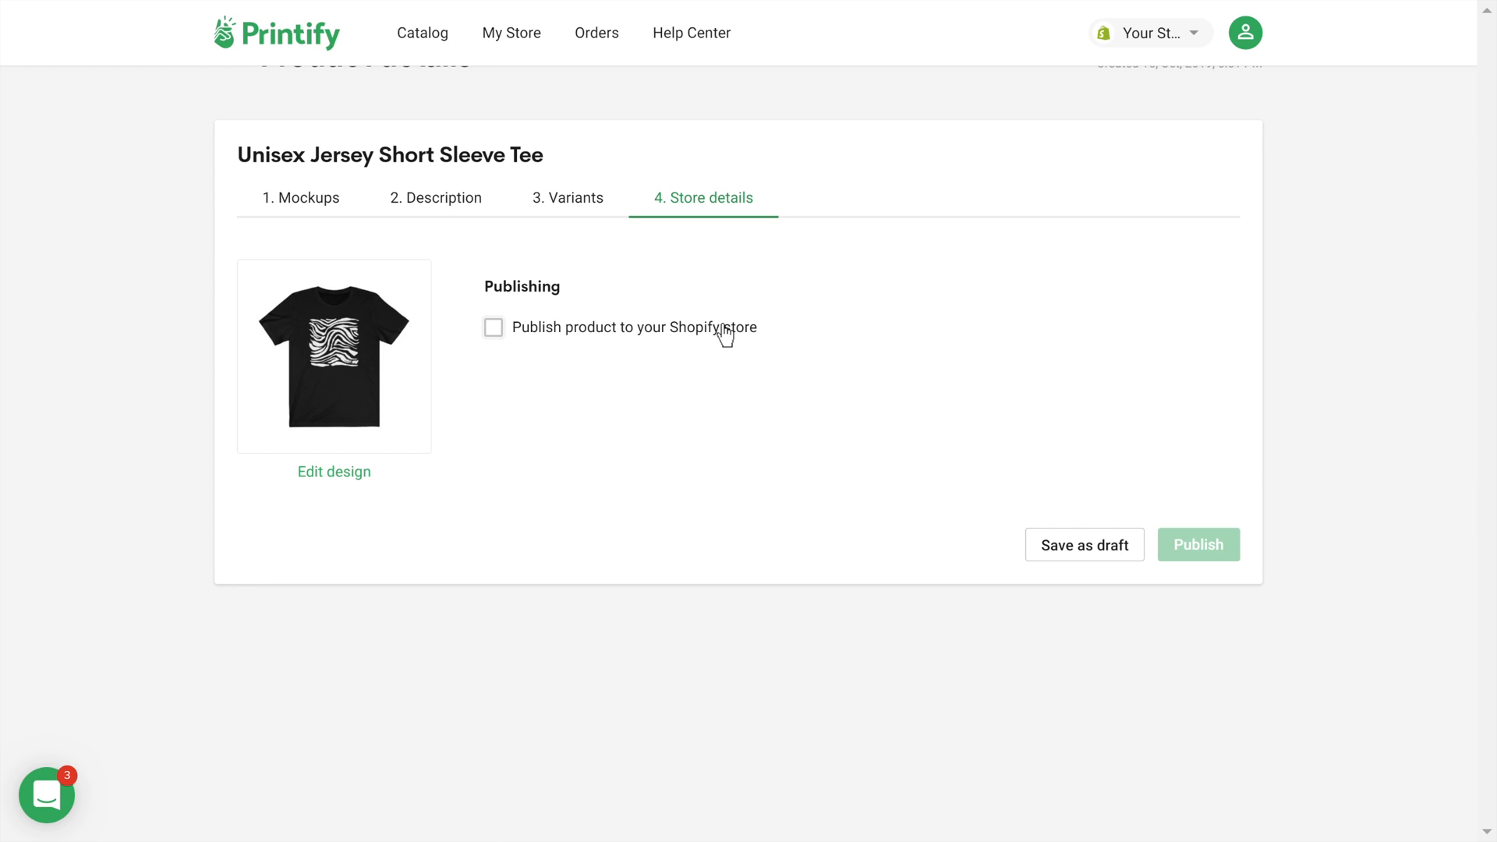
mouse_move(1092, 571)
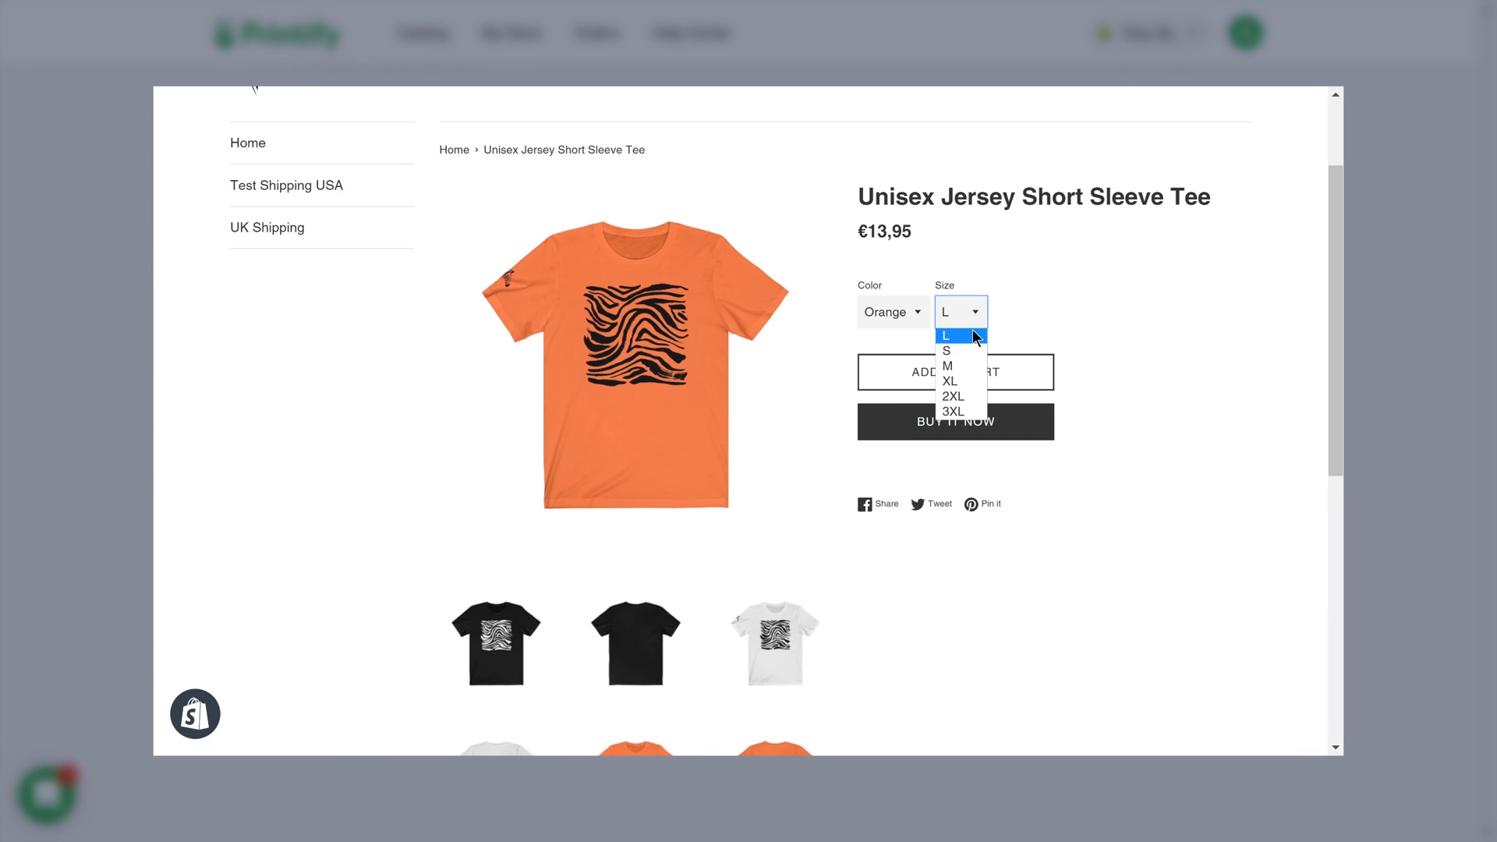
Choose size M for the orange tee on the Shopify product page.
left_click(946, 365)
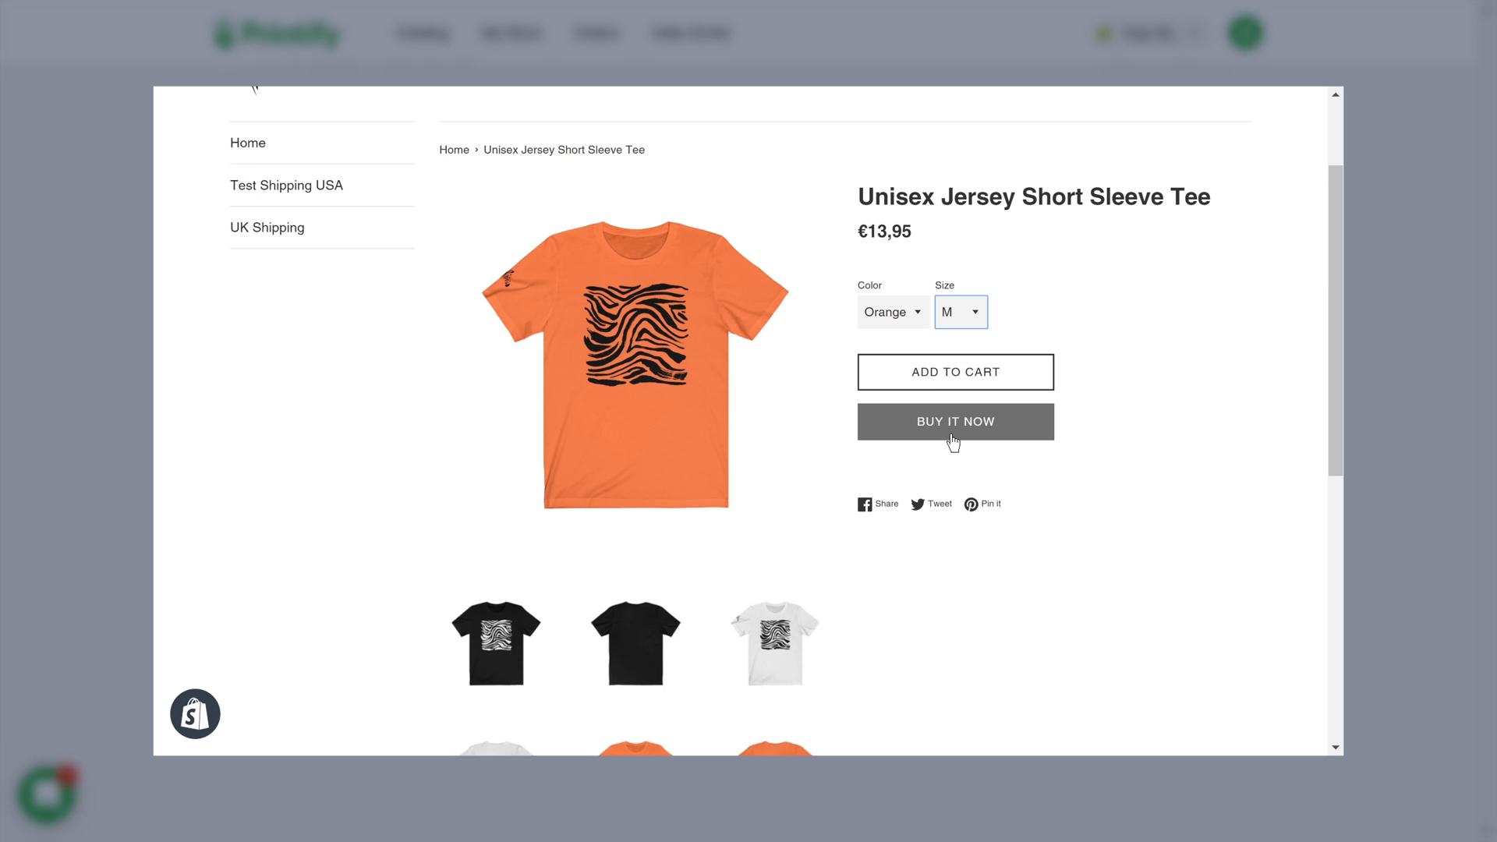